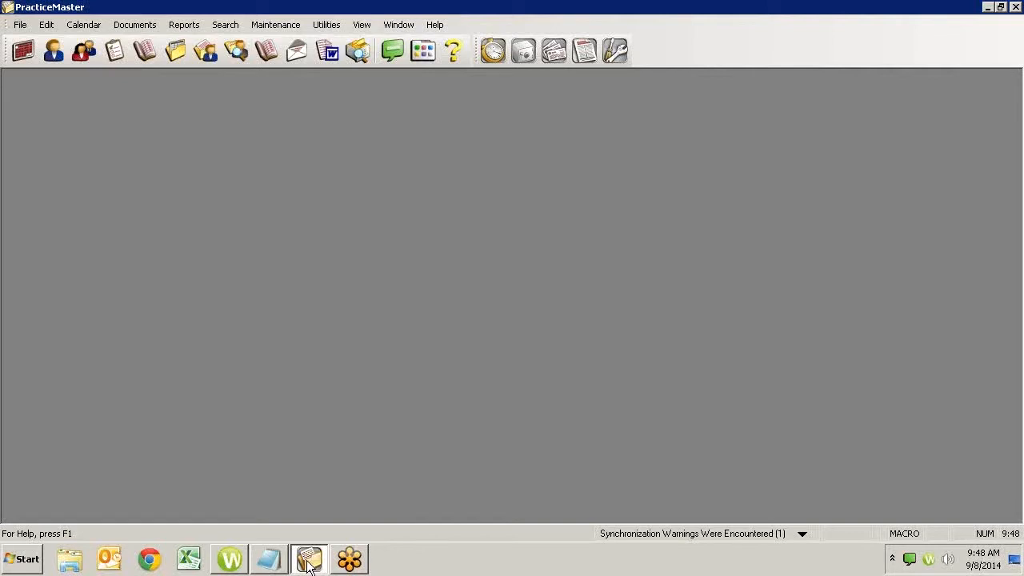
mouse_move(430, 12)
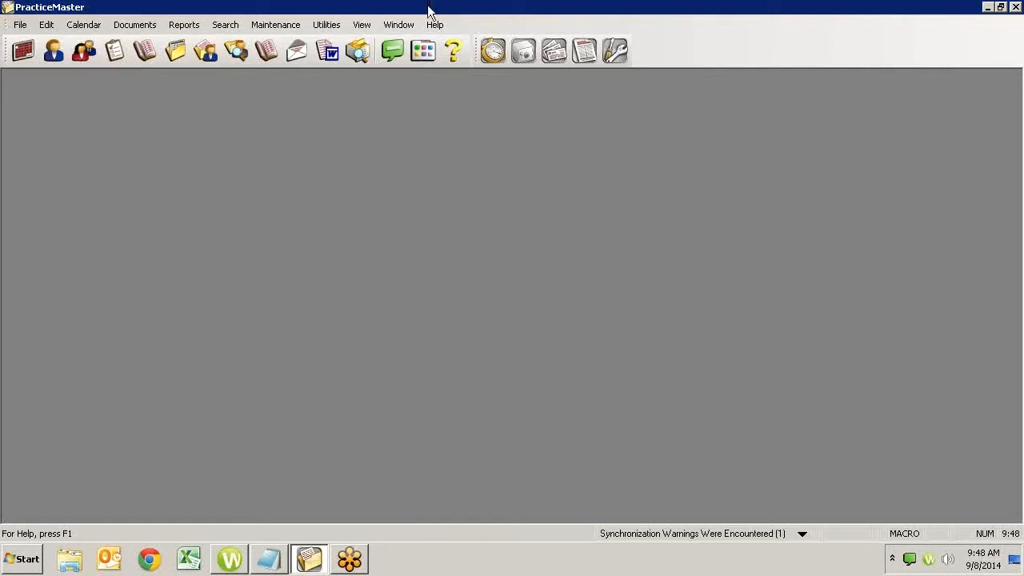
- Start file maintenance, continue past the backup recommendation, then abandon it over conflicts
click(275, 25)
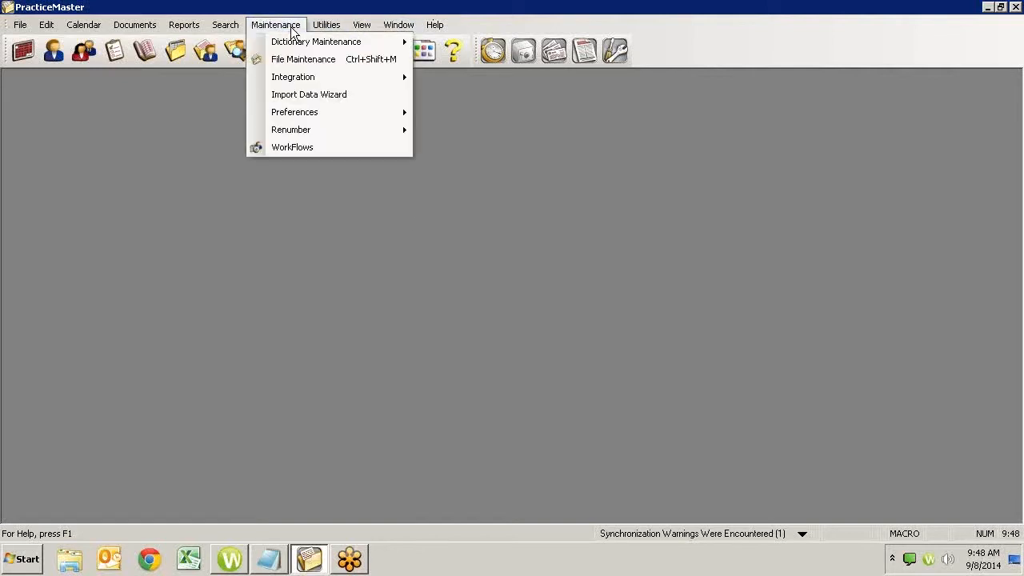
click(302, 59)
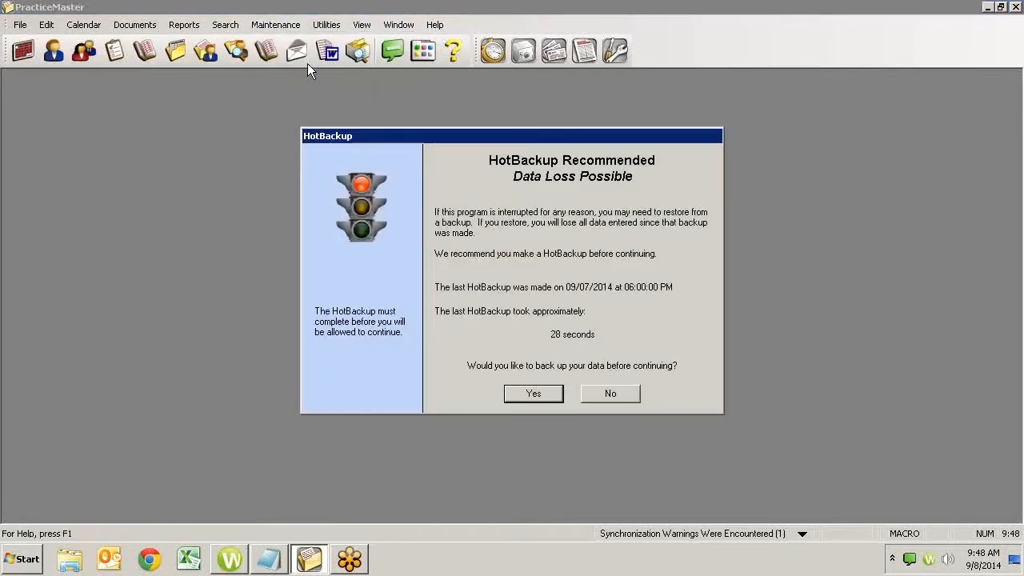
click(610, 393)
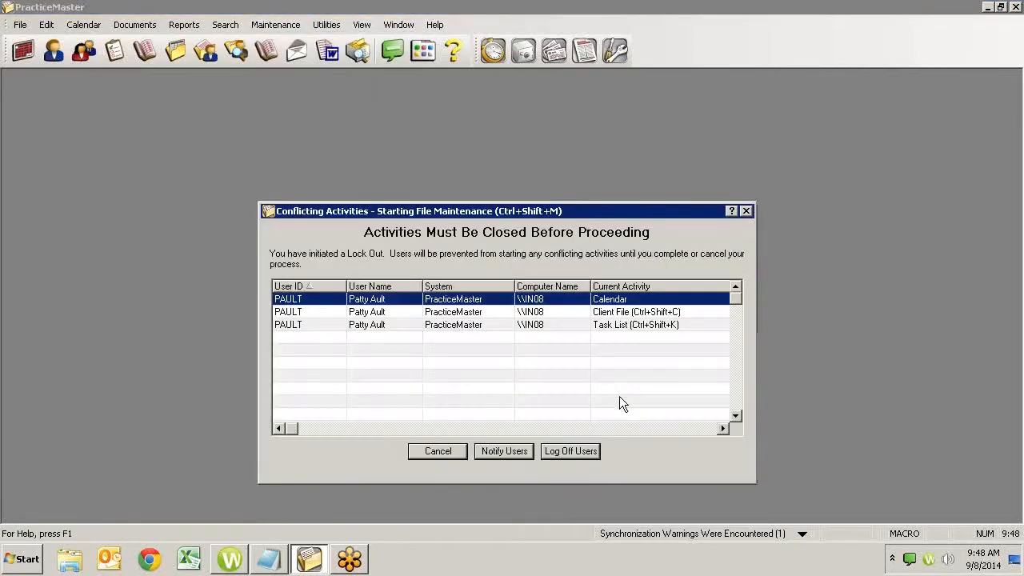
mouse_move(440, 332)
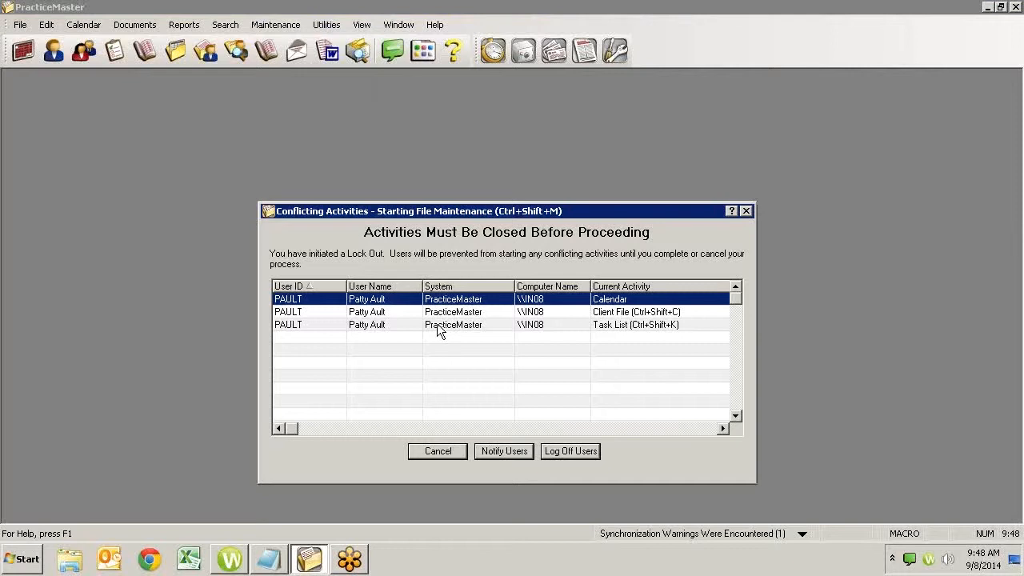
click(437, 450)
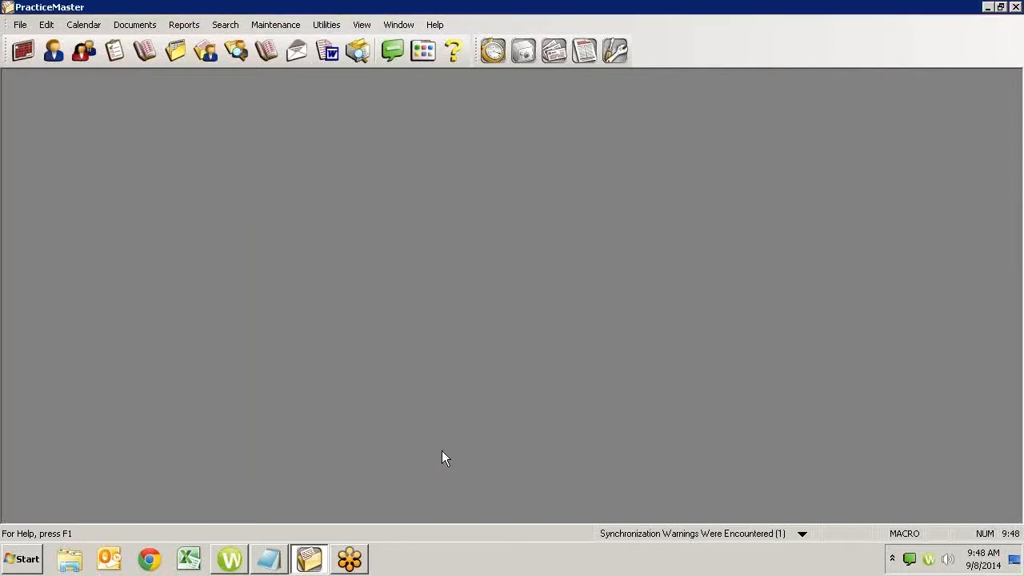
- Launch Tabs3 and start Renumber Timekeeper from the Maintenance menu
click(492, 51)
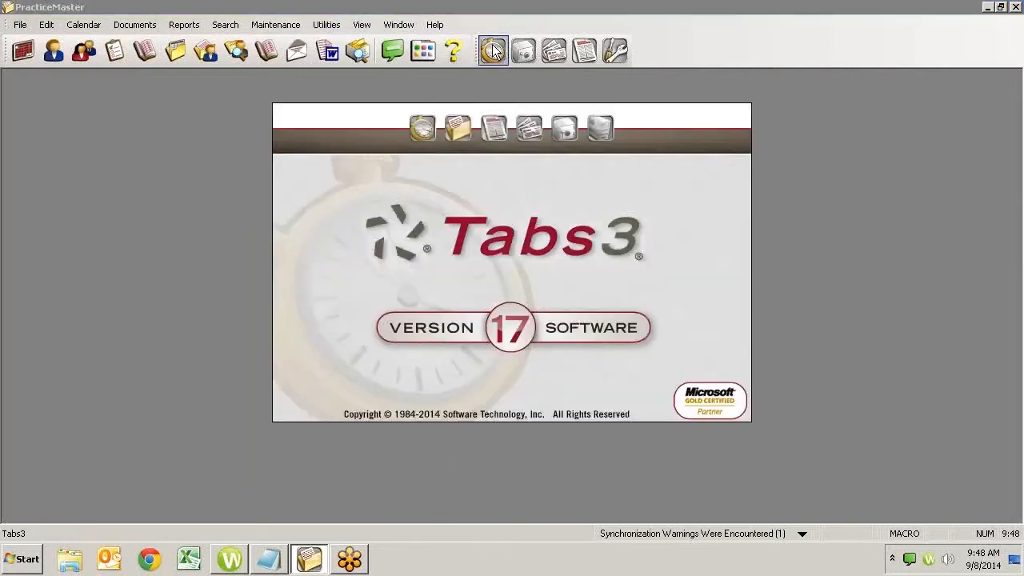
click(493, 51)
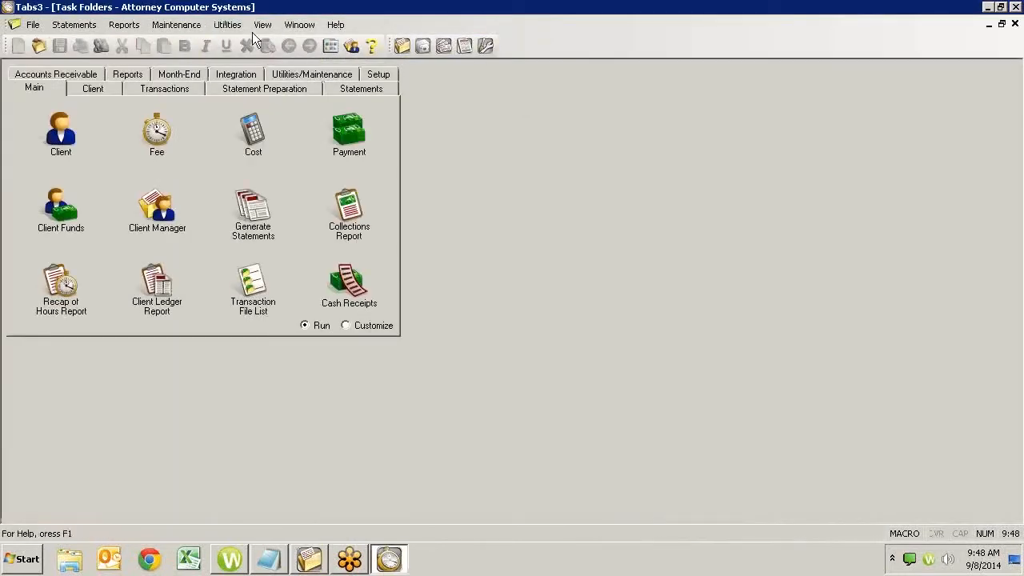
click(176, 24)
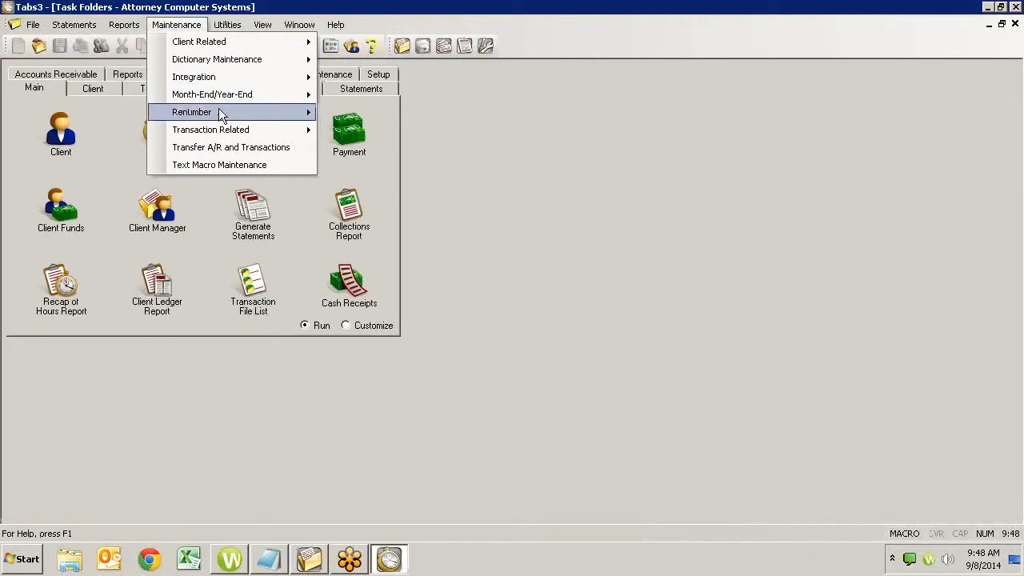
mouse_move(192, 111)
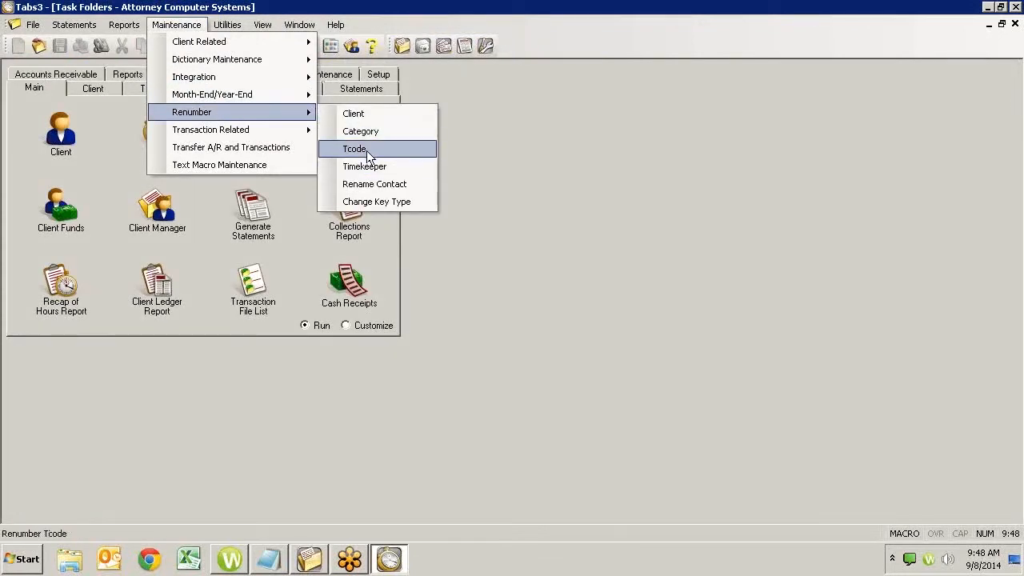
mouse_move(364, 167)
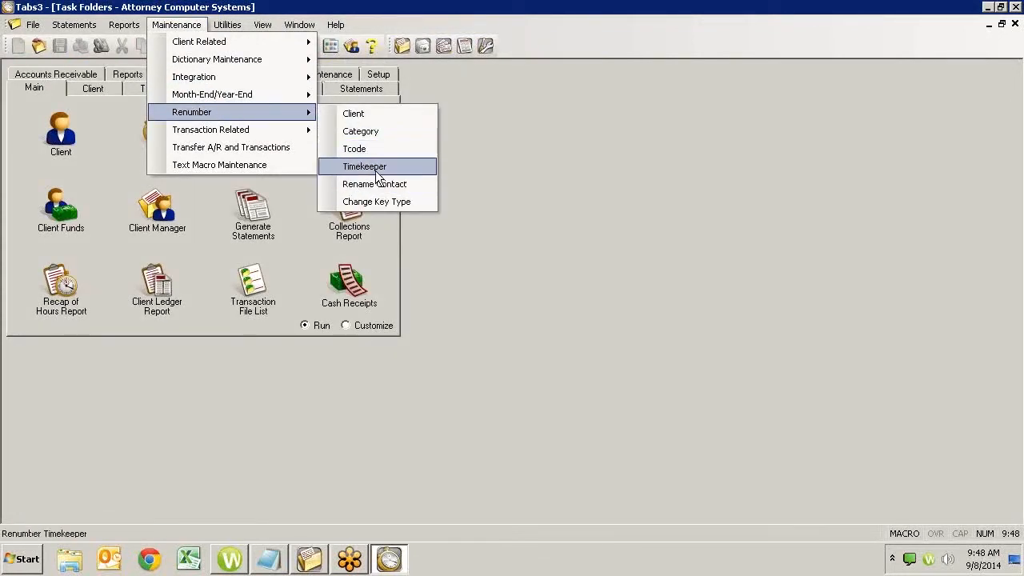
click(364, 166)
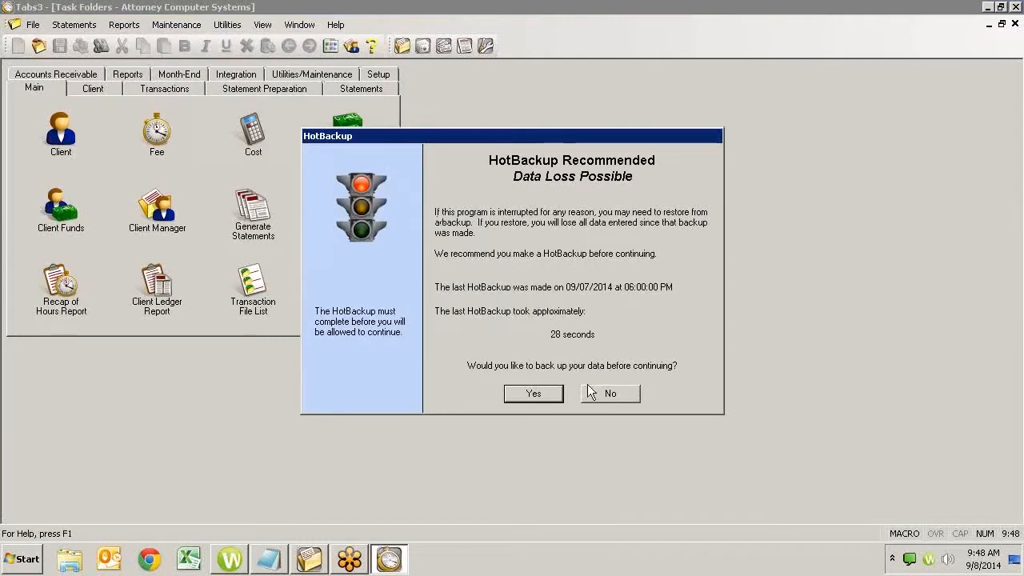
- Decline the HotBackup recommendation to reach the Conflicting Activities list of four PracticeMaster sessions
click(610, 393)
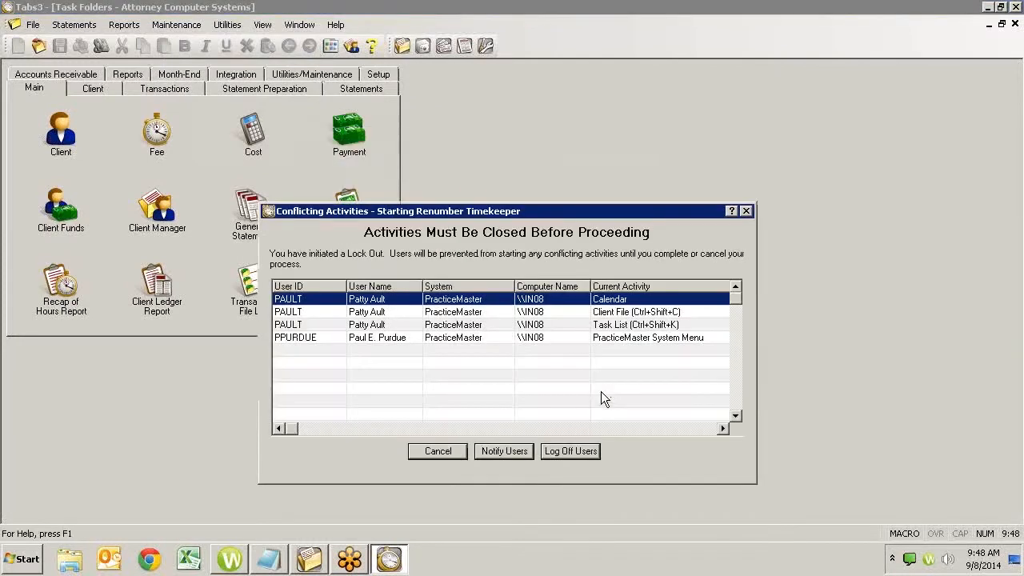
mouse_move(456, 326)
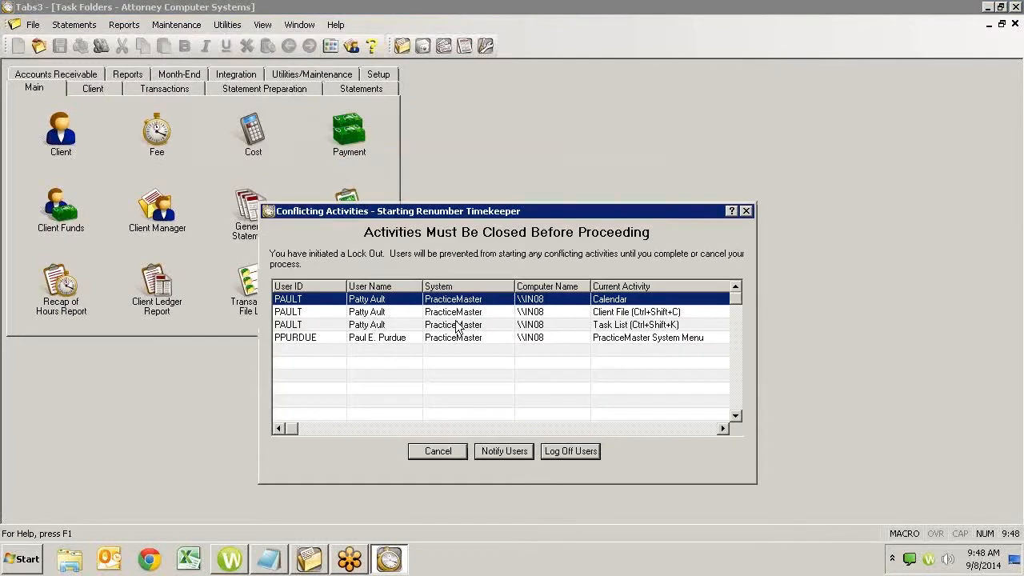
mouse_move(501, 346)
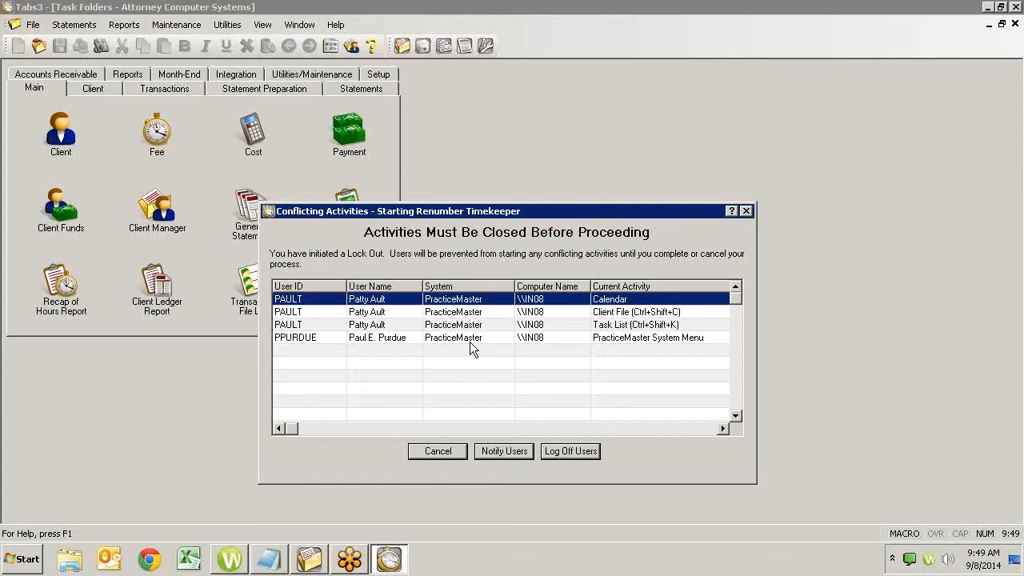
mouse_move(480, 335)
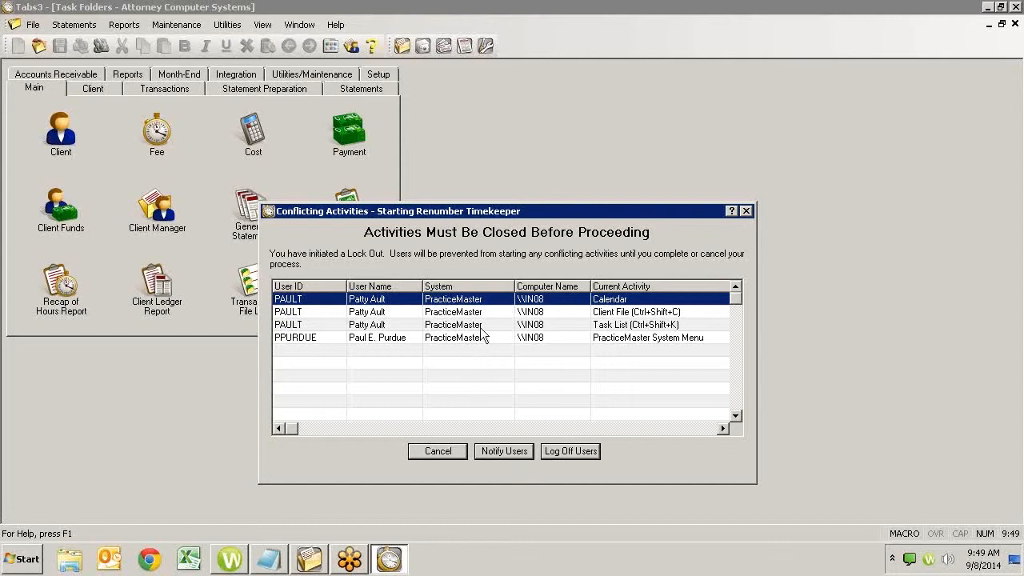
mouse_move(453, 389)
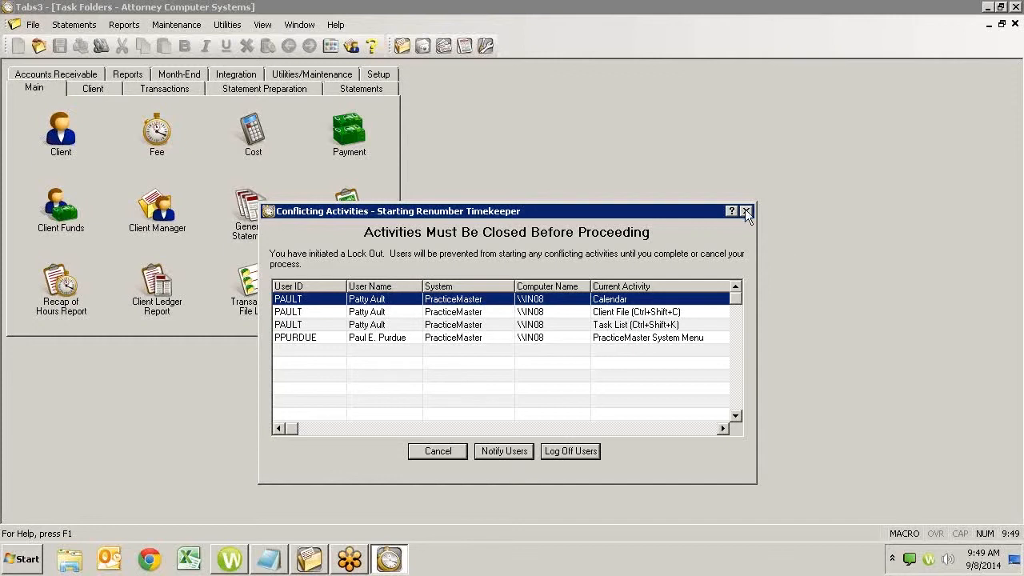
mouse_move(512, 374)
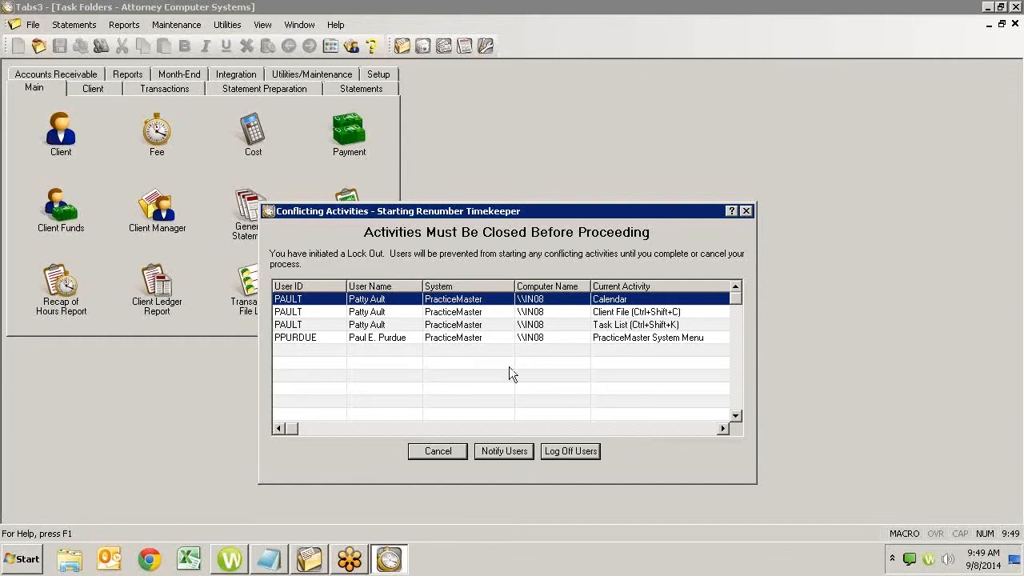
mouse_move(548, 257)
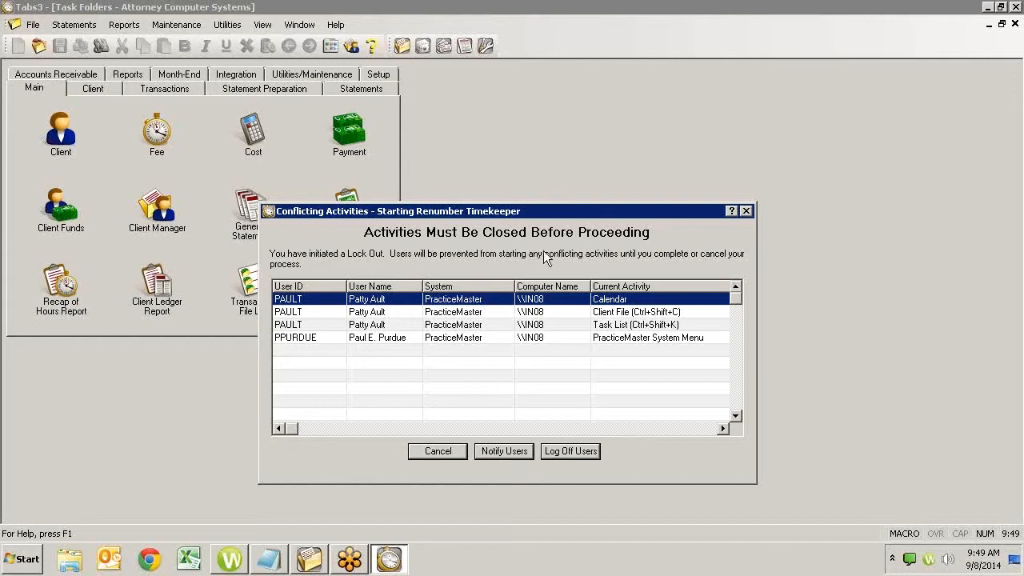
mouse_move(569, 451)
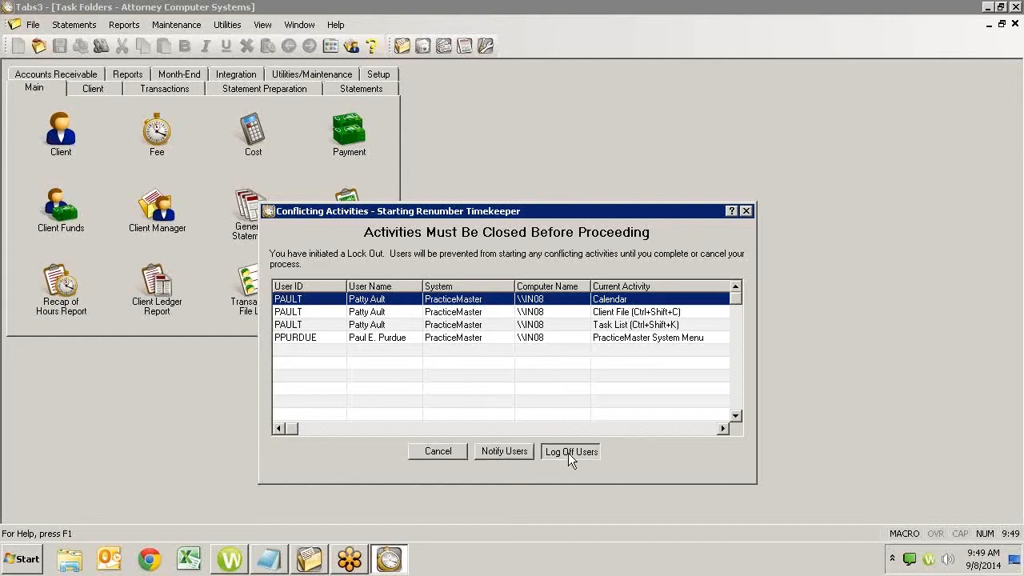
- Start Log Off Users with reason 'Quick planned maintenance' and a 2-minute delay
click(570, 451)
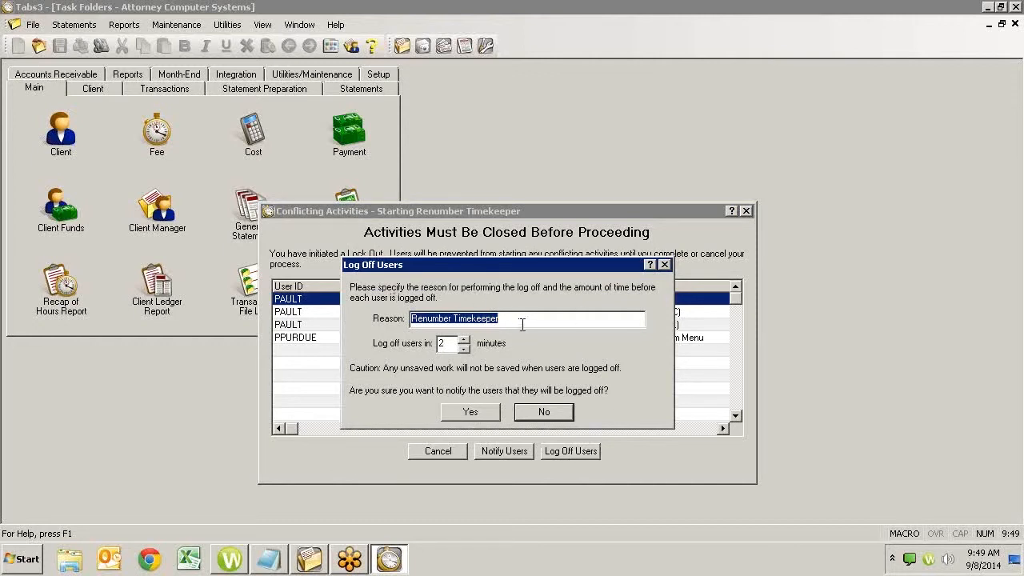
mouse_move(555, 318)
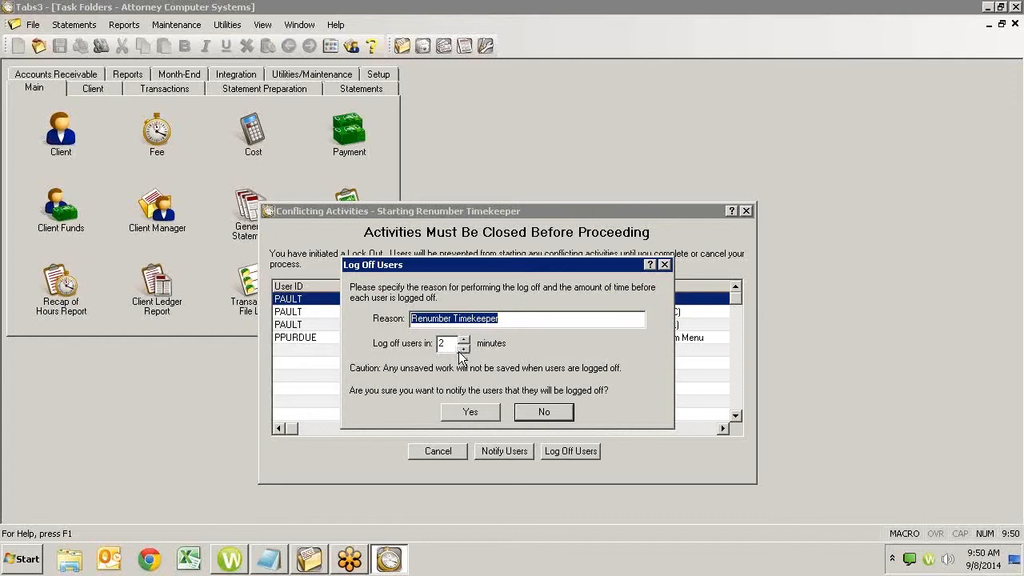
mouse_move(494, 351)
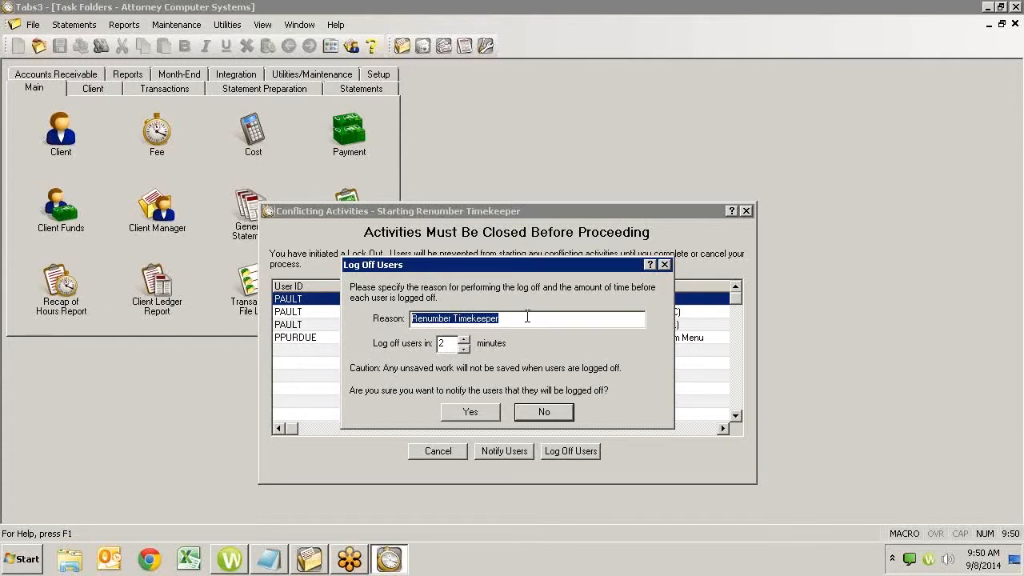
text(Quick p)
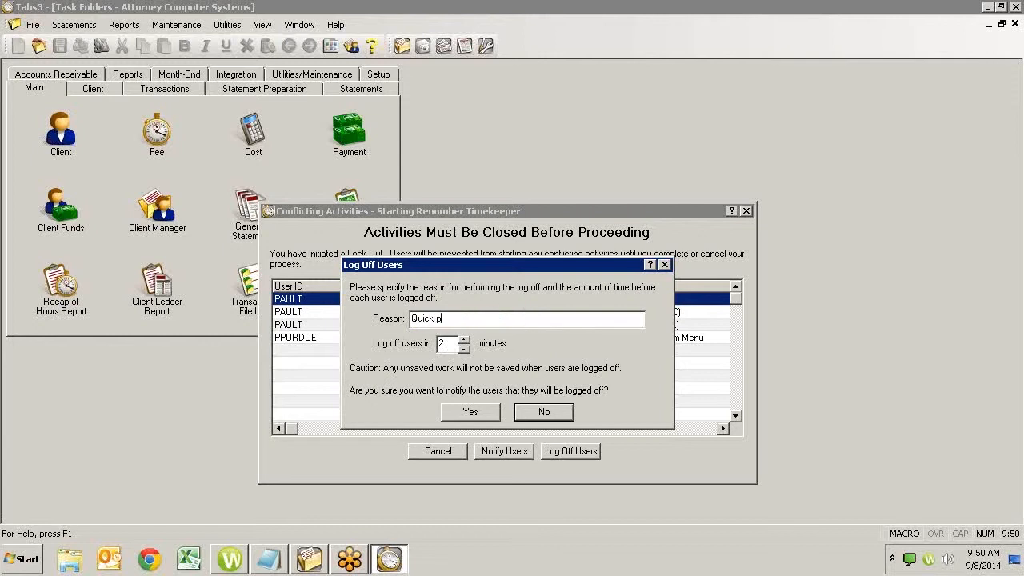
text(lanned maintenance - back in 10 min)
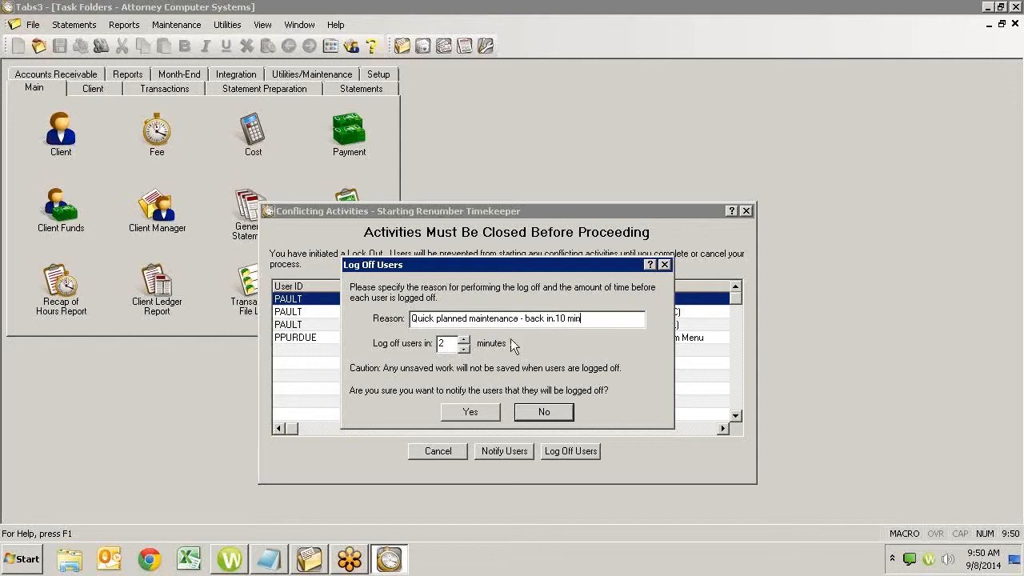
mouse_move(446, 360)
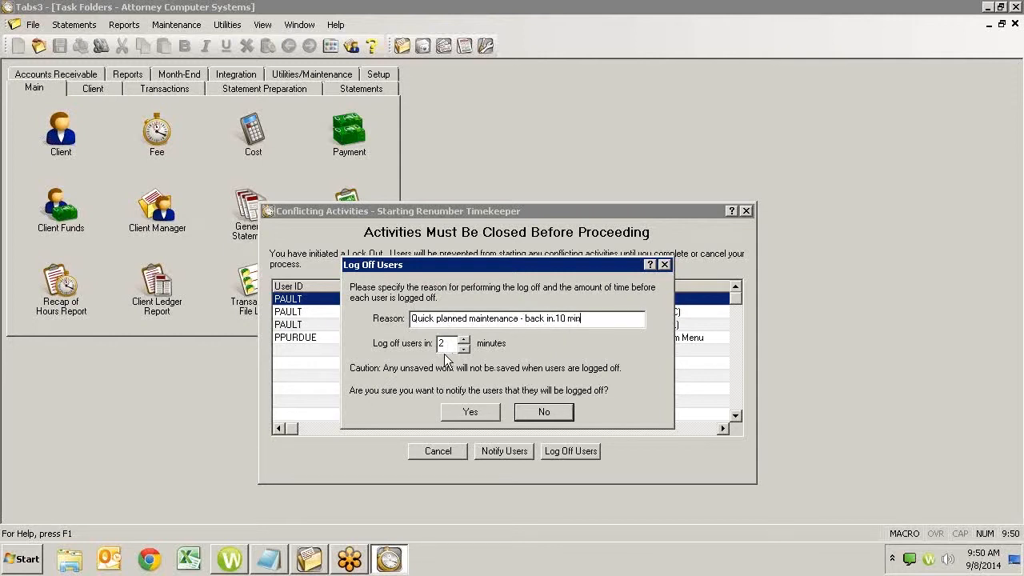
mouse_move(447, 410)
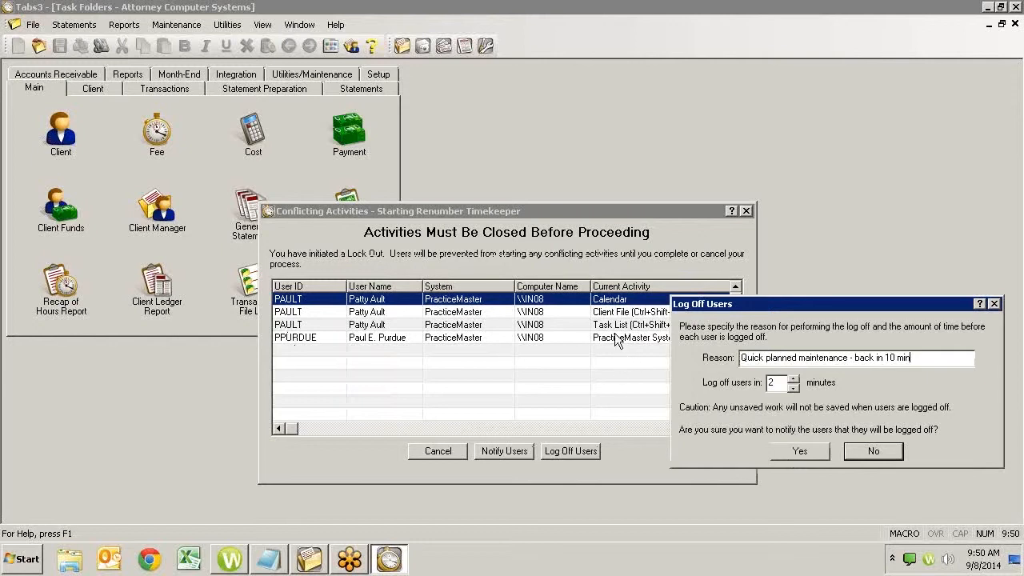
mouse_move(752, 310)
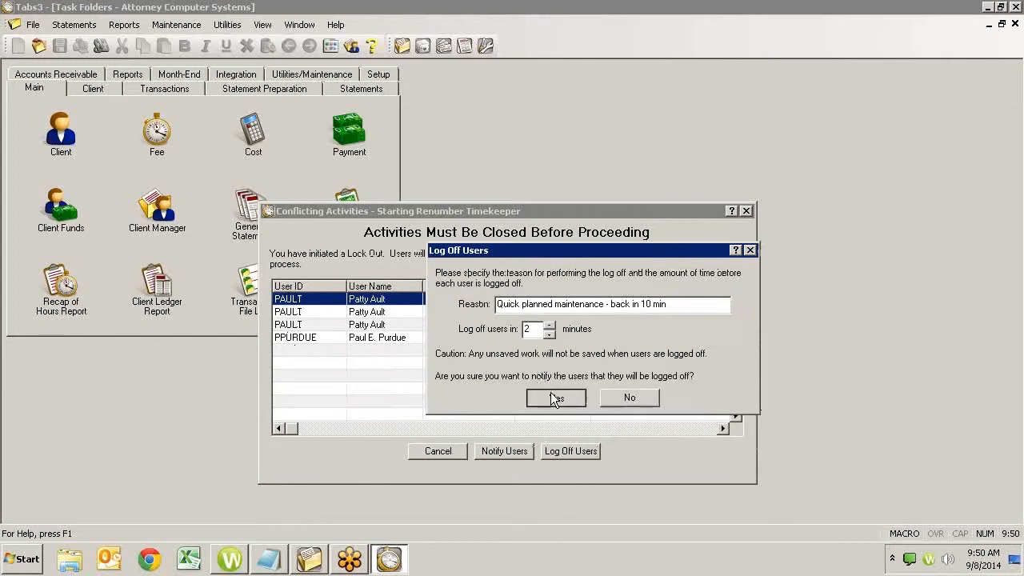
- Confirm the log-off so PracticeMaster shows the maintenance warning with its countdown
click(555, 397)
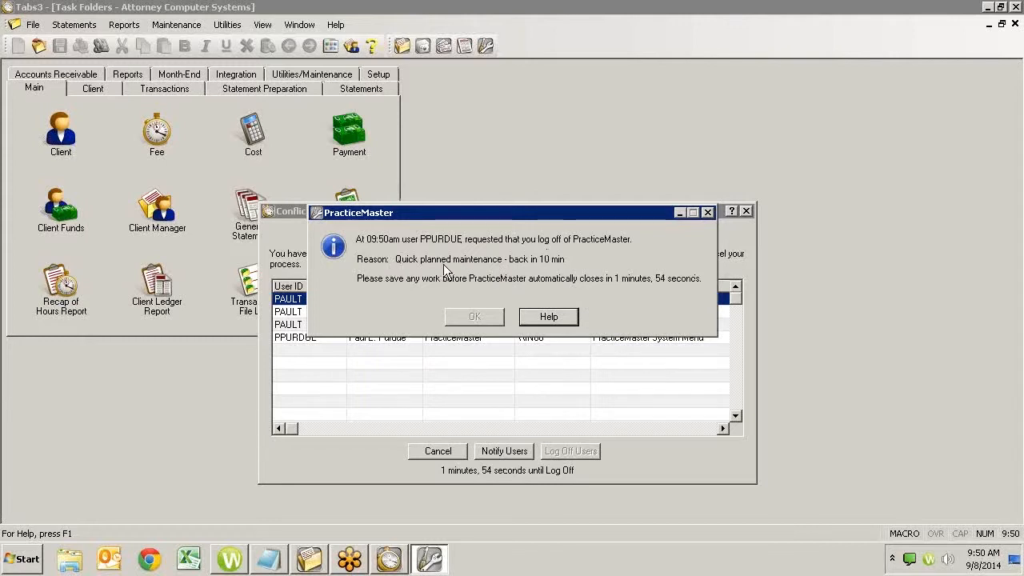
mouse_move(358, 297)
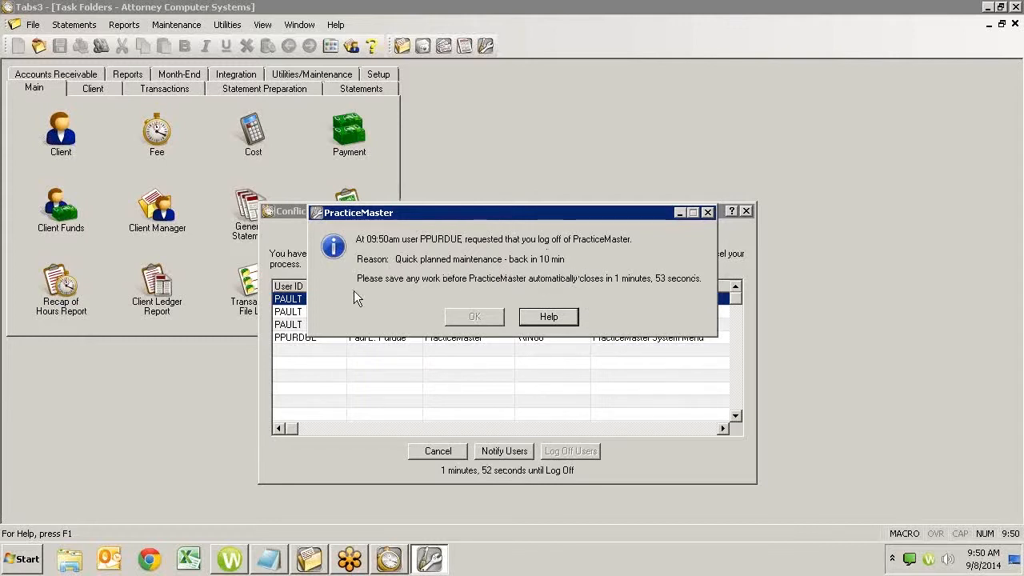
mouse_move(627, 303)
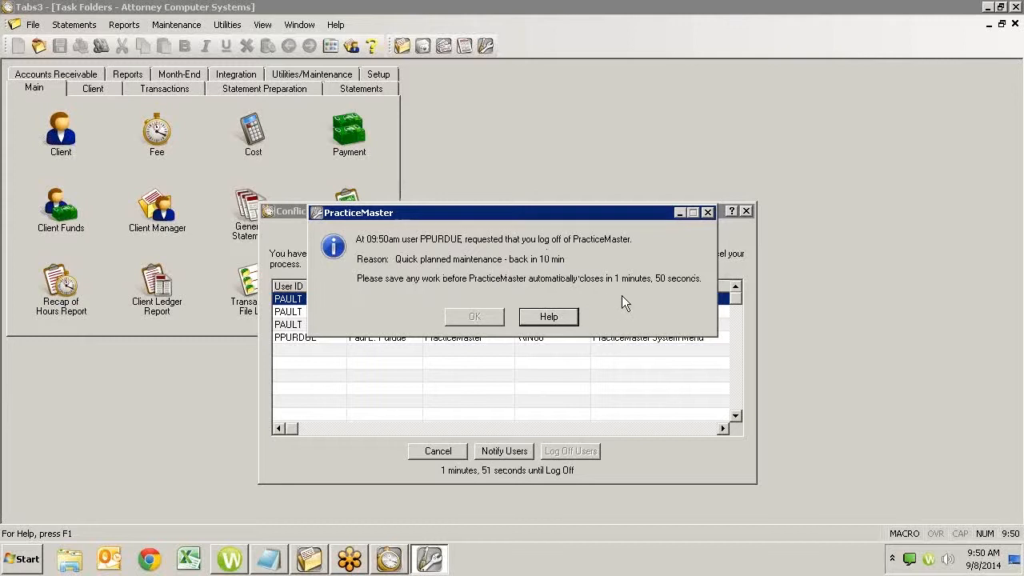
mouse_move(656, 298)
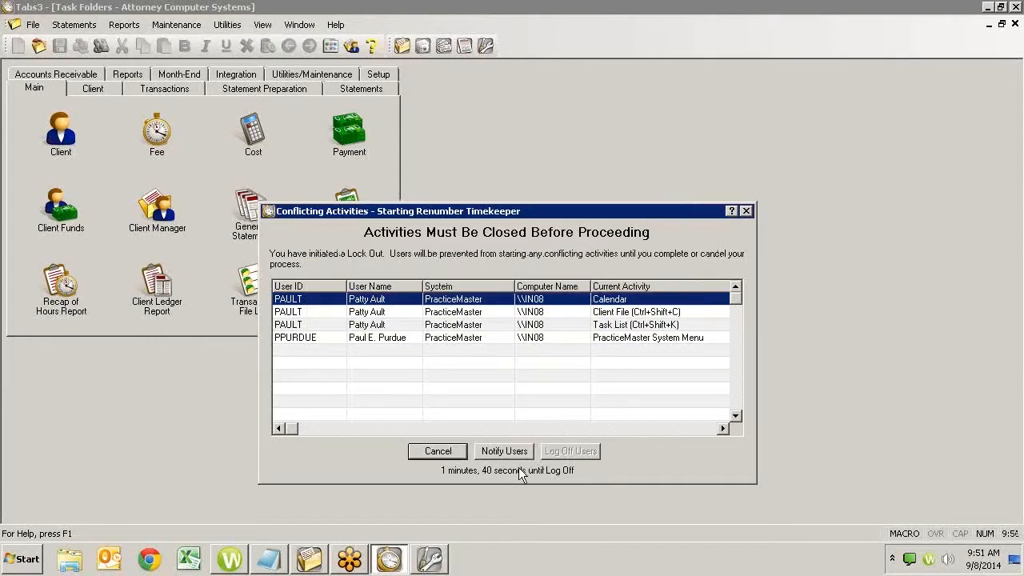
mouse_move(592, 215)
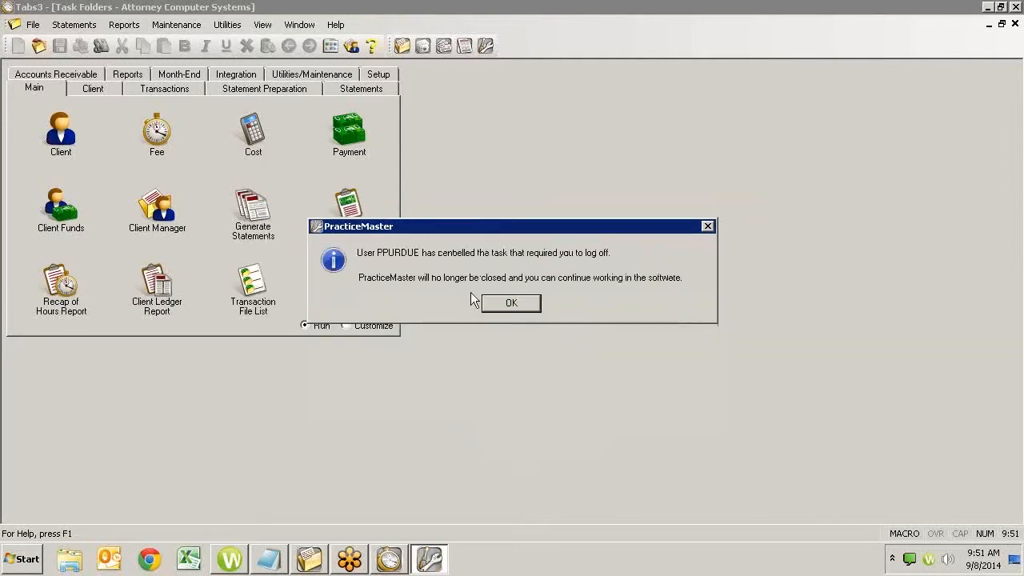
- Acknowledge the log-off cancellation notice and restart Renumber Timekeeper
click(511, 302)
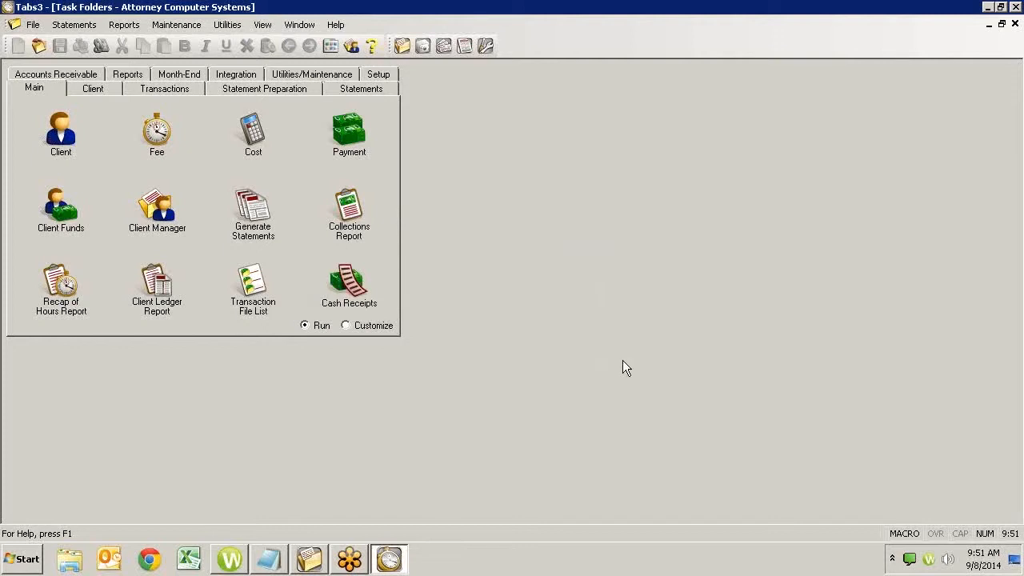
mouse_move(623, 357)
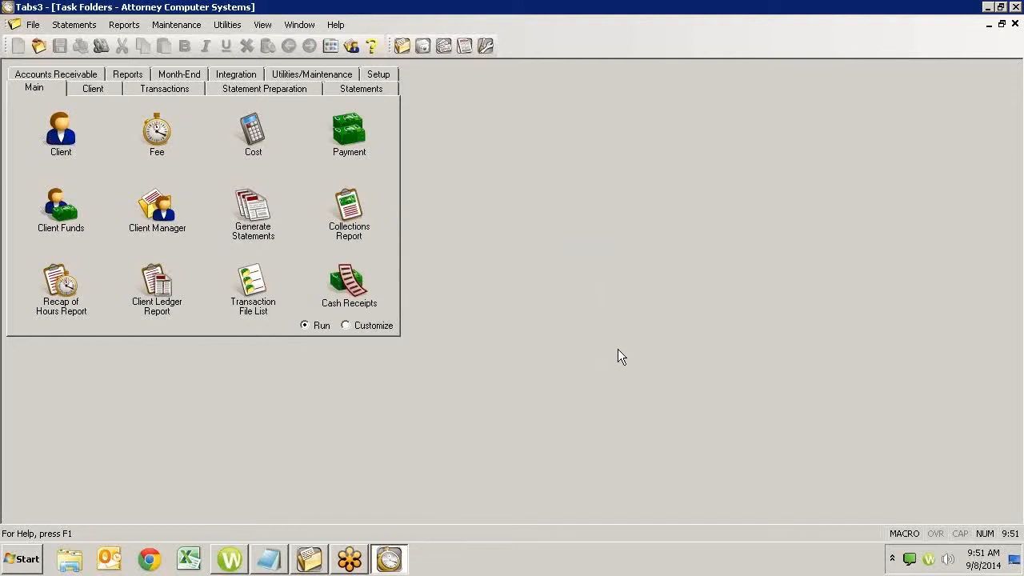
mouse_move(538, 231)
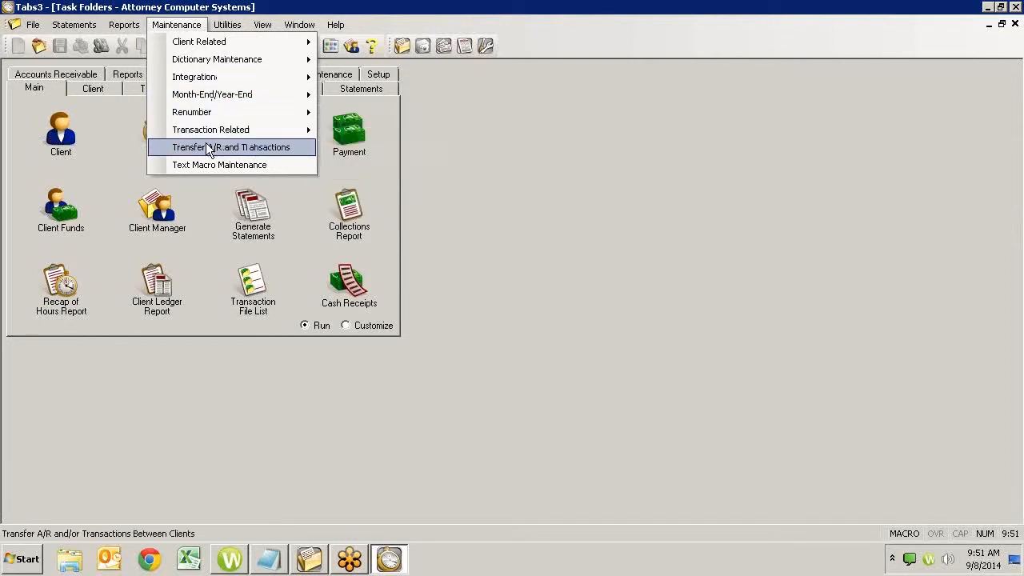
mouse_move(212, 95)
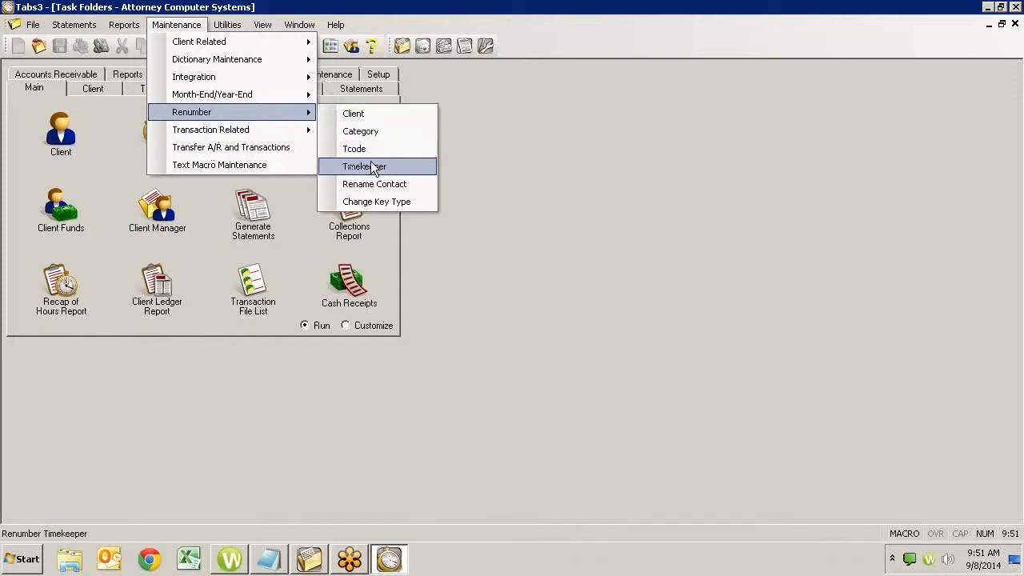
click(364, 167)
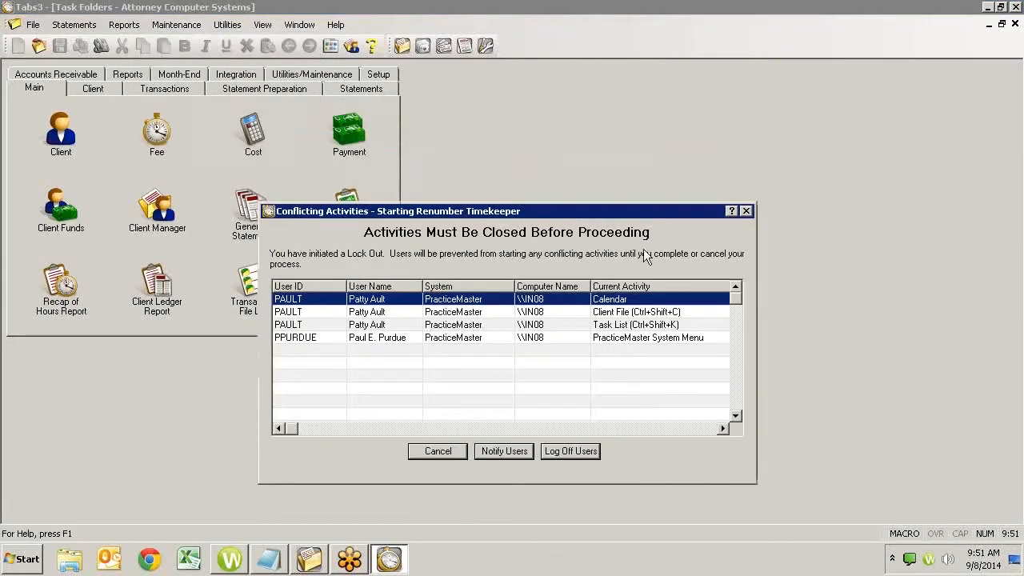
mouse_move(576, 308)
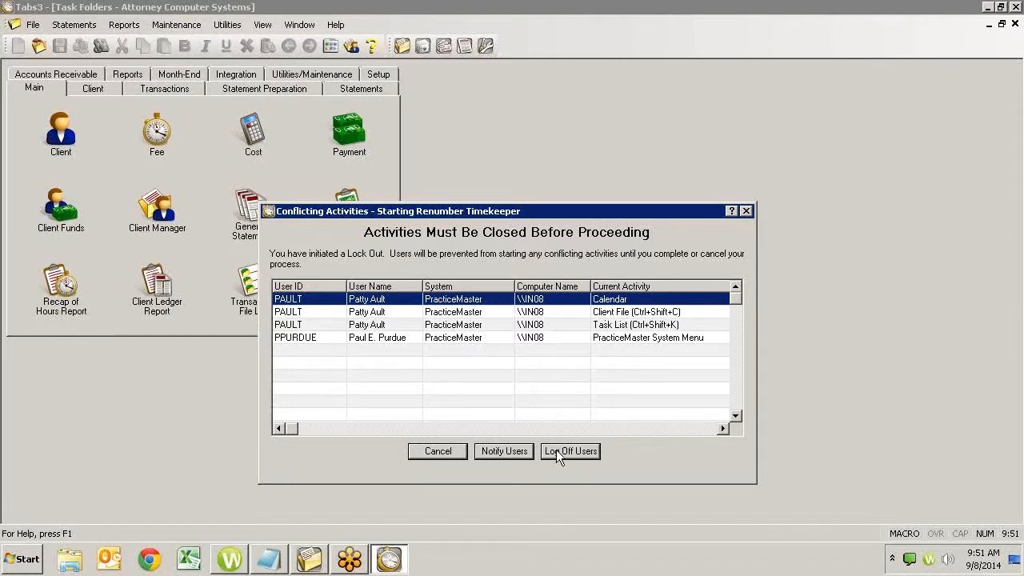
mouse_move(571, 457)
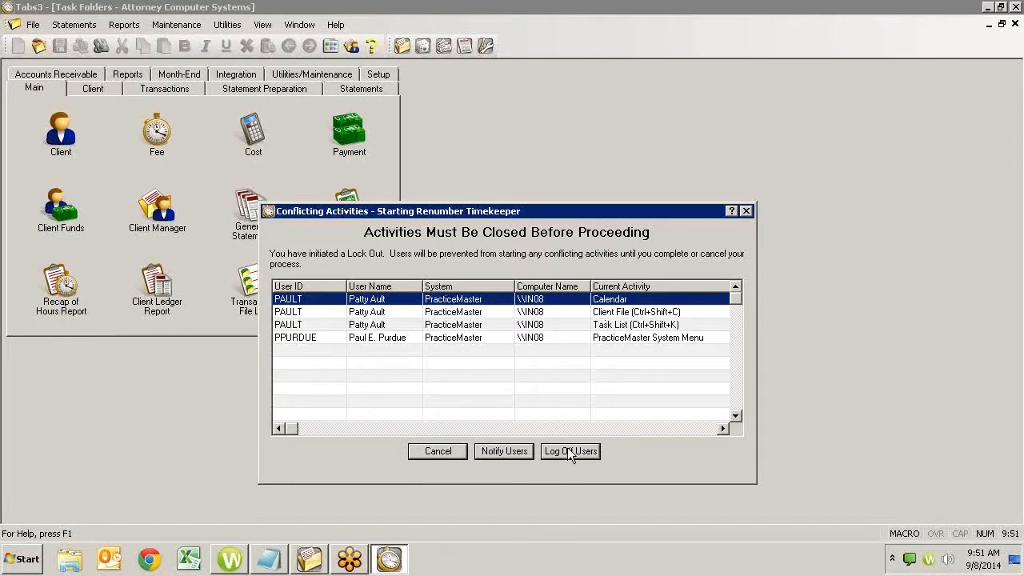
mouse_move(632, 440)
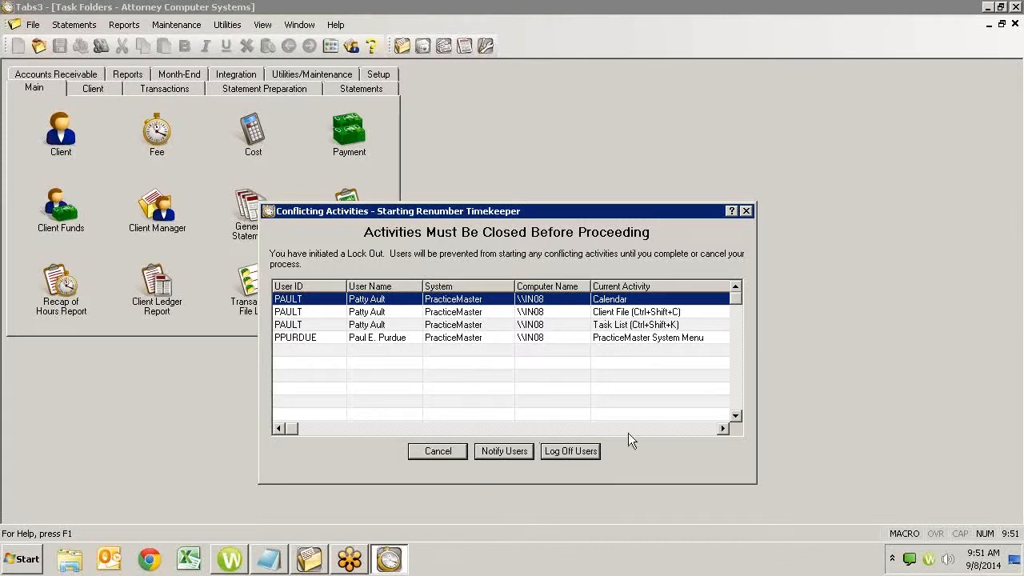
mouse_move(540, 486)
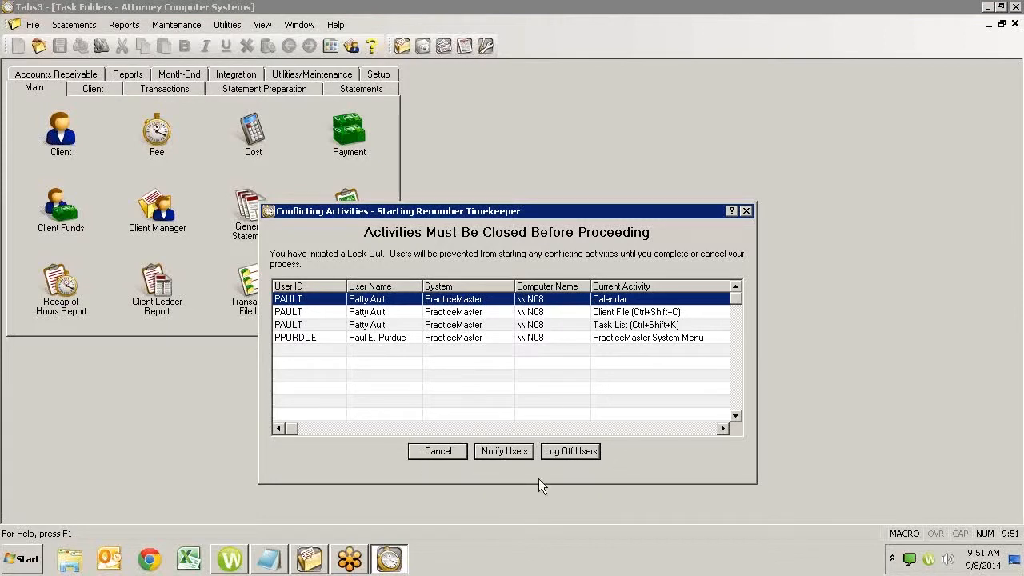
mouse_move(584, 463)
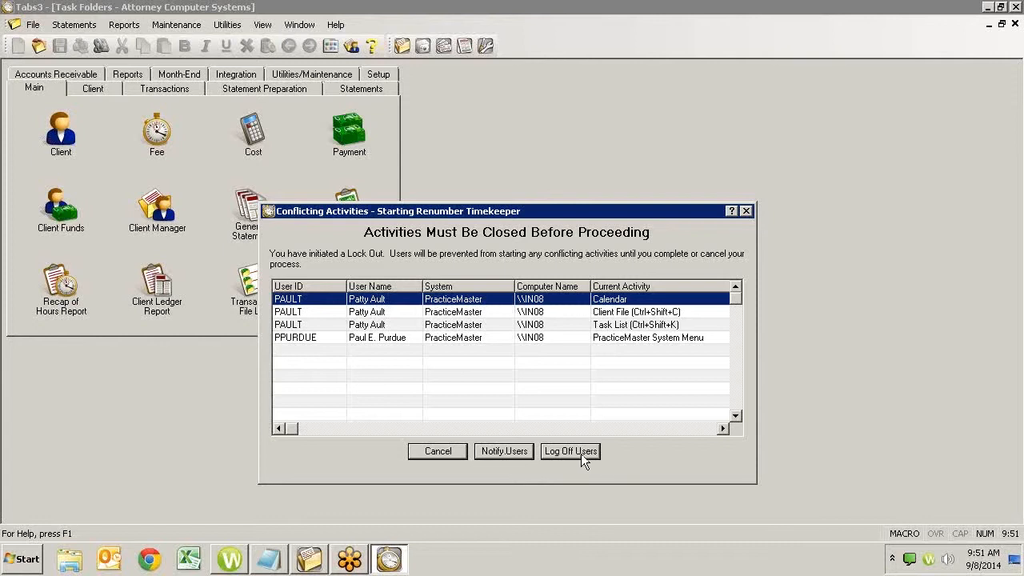
mouse_move(572, 358)
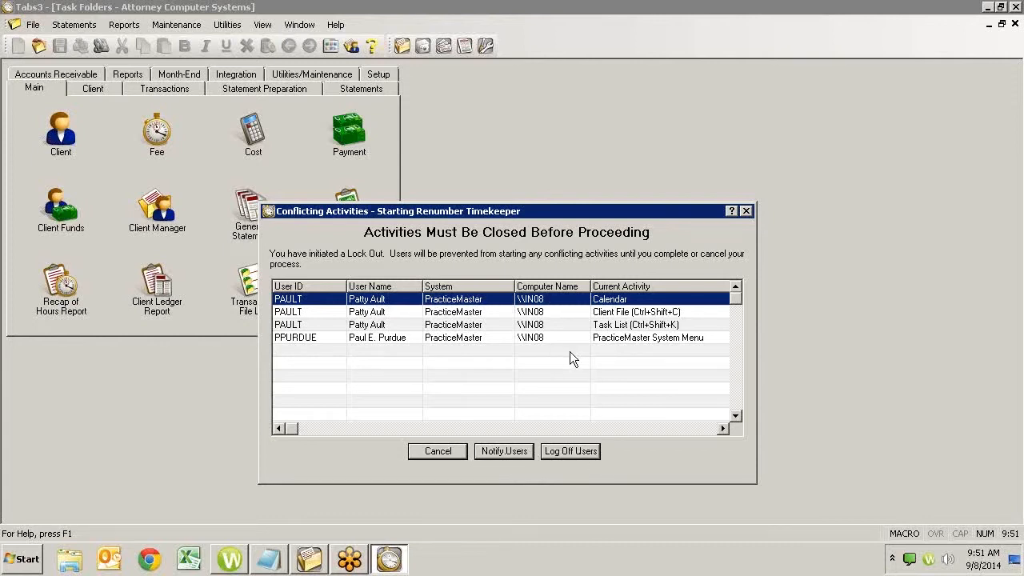
mouse_move(634, 318)
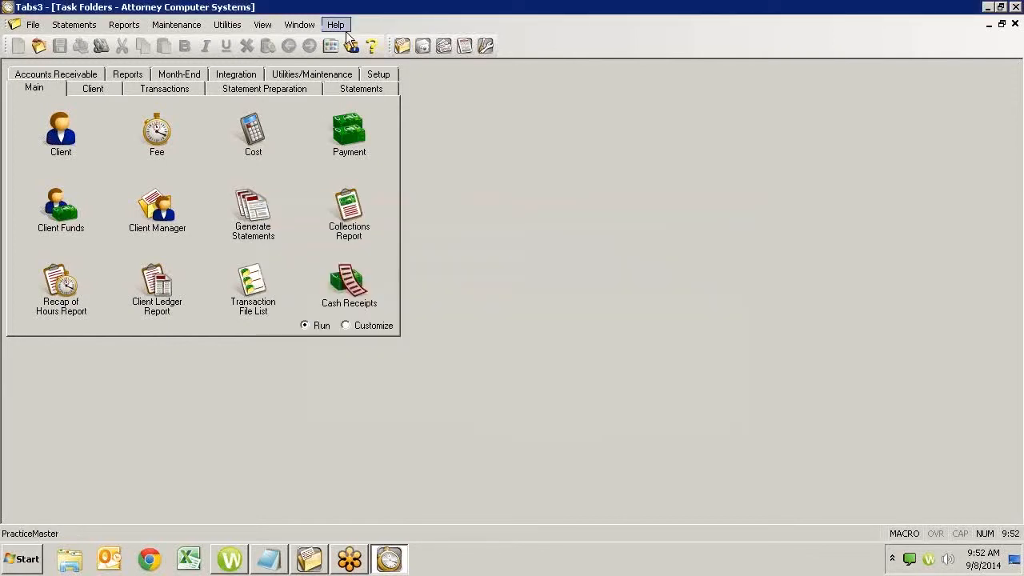
click(263, 24)
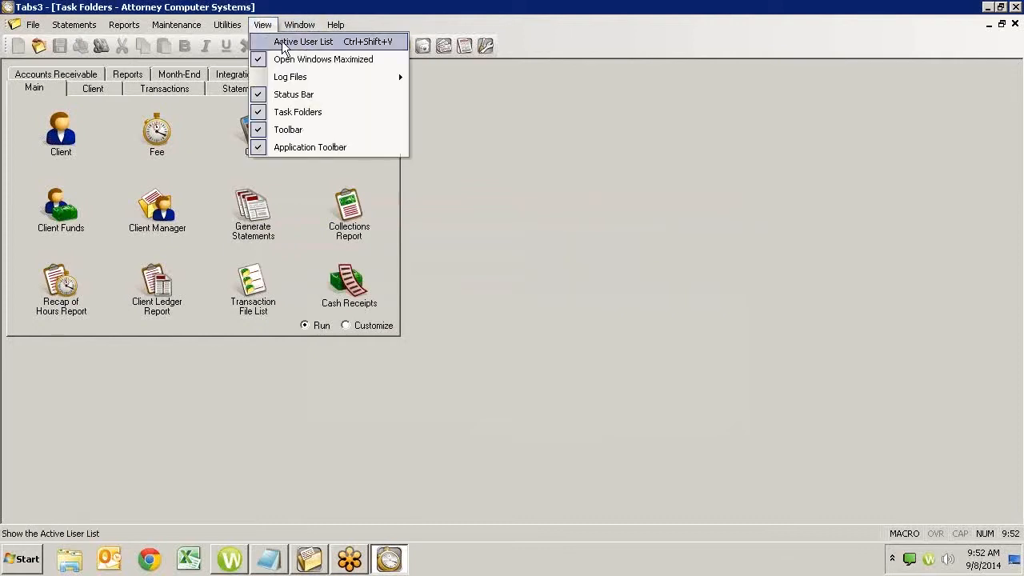
click(303, 41)
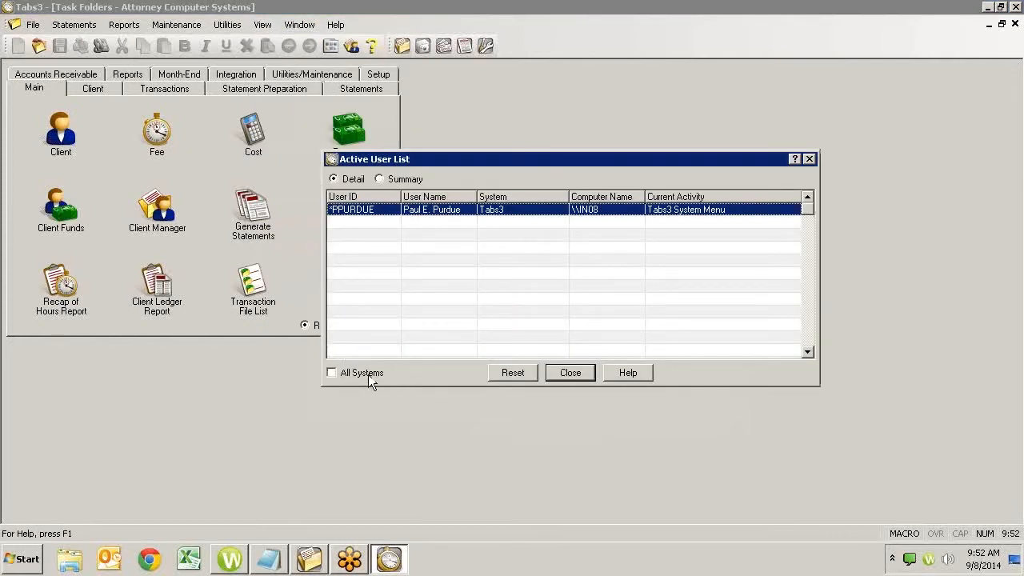
click(332, 372)
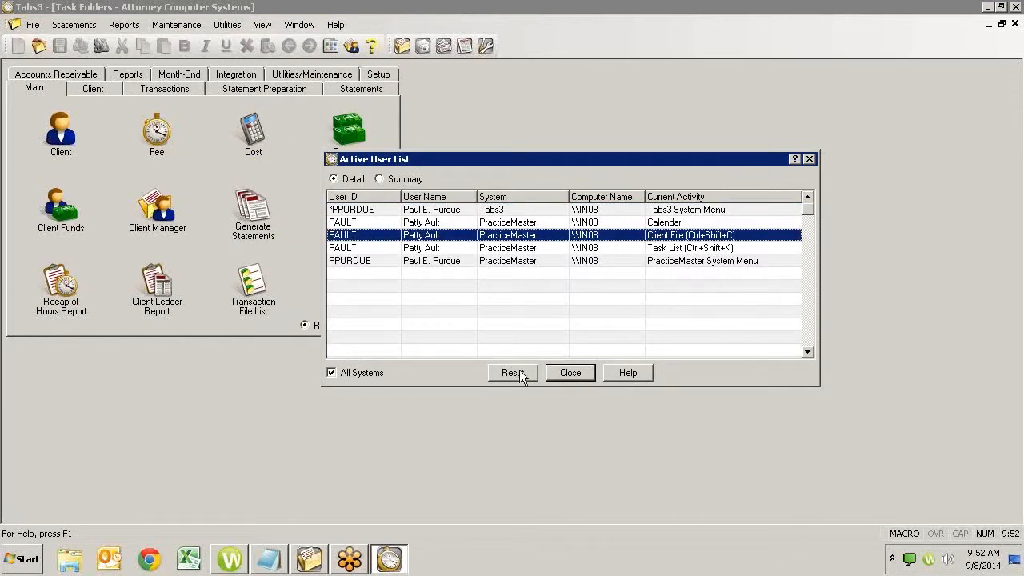
click(512, 372)
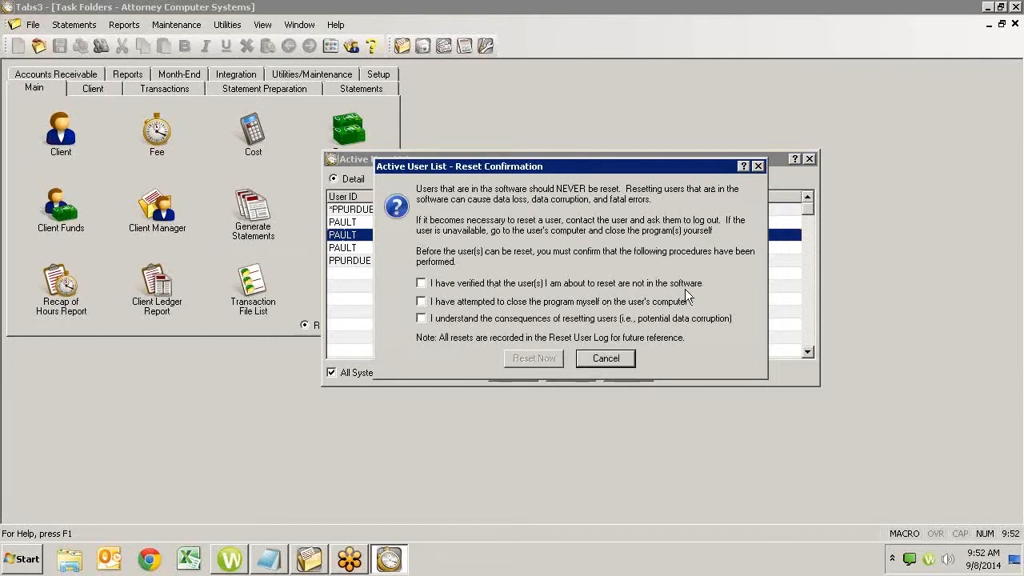
mouse_move(681, 320)
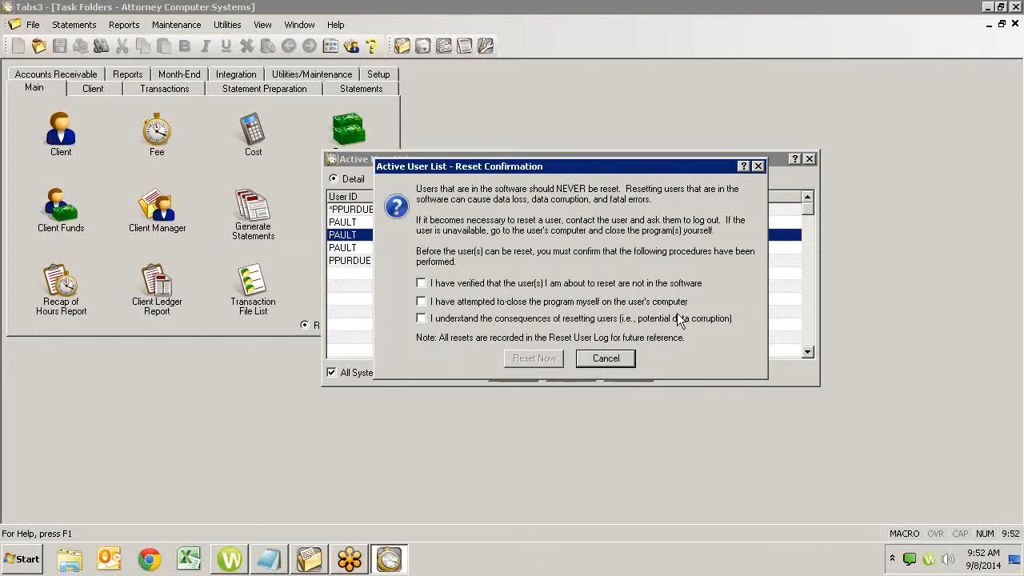
mouse_move(597, 318)
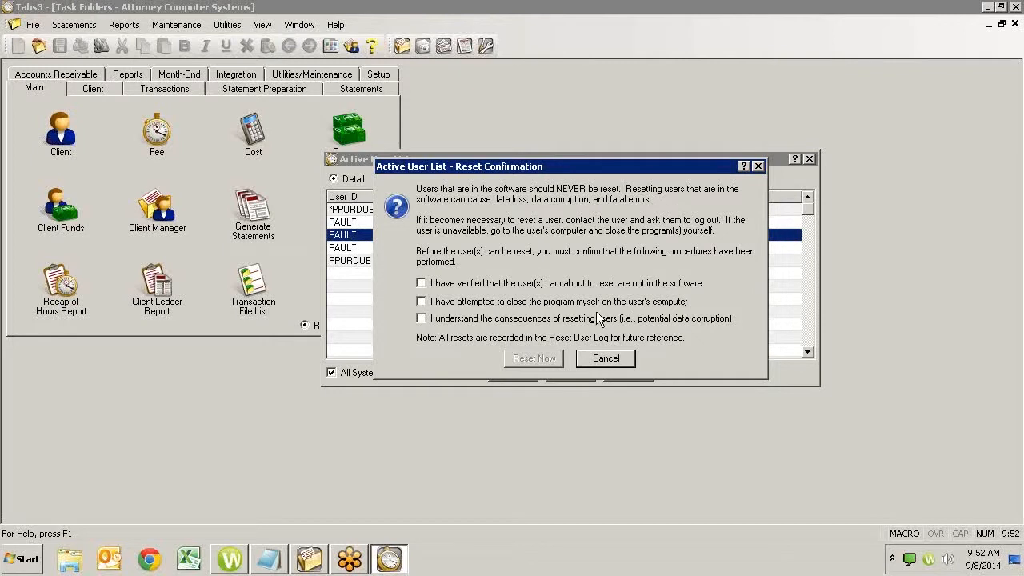
mouse_move(620, 320)
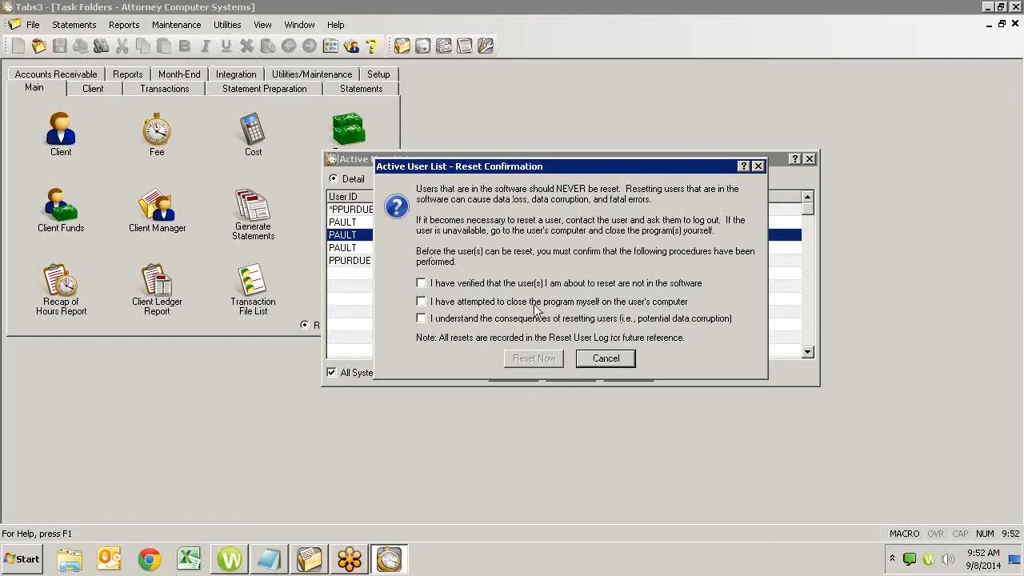
- Cancel the Reset Confirmation, keeping all five user sessions connected
click(604, 358)
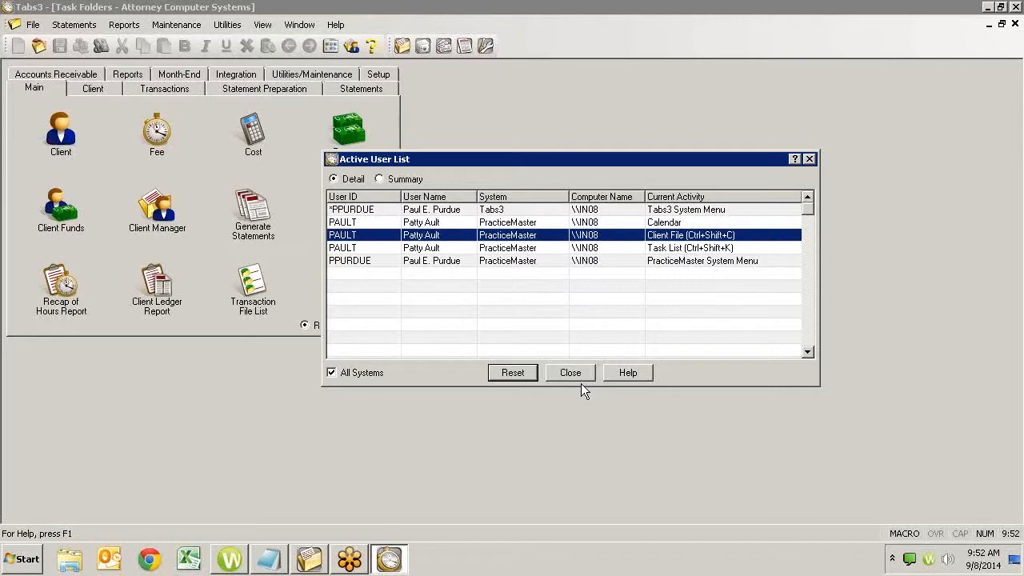
mouse_move(587, 375)
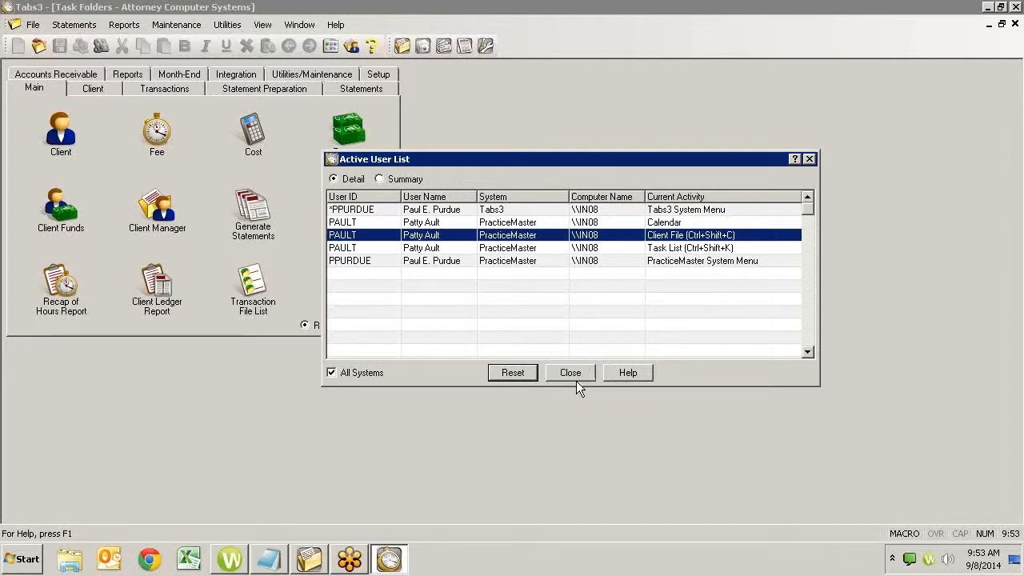
- Close the user list, abandon Renumber Timekeeper over conflicts, and open HotBackup Progress
click(570, 372)
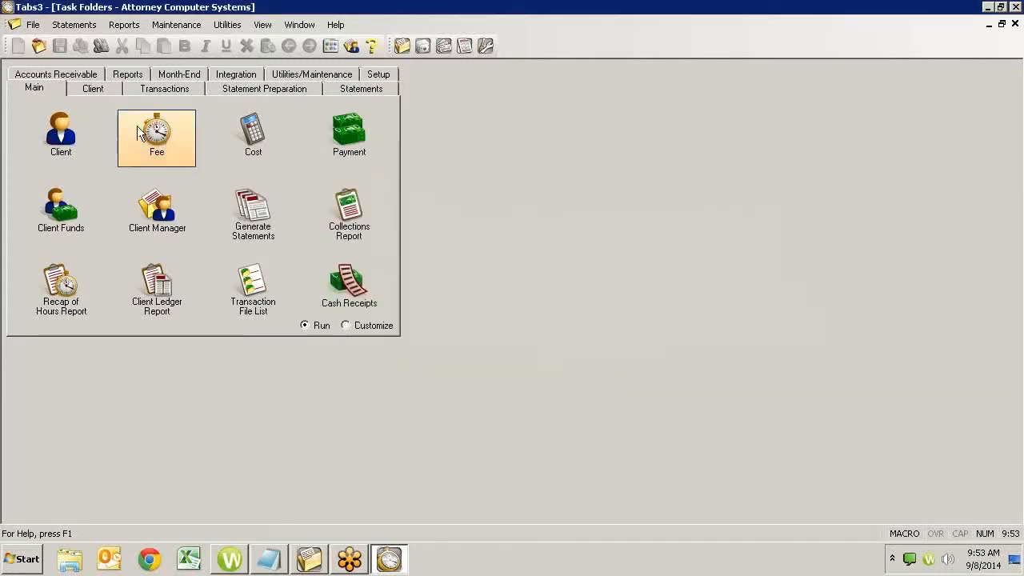
click(176, 24)
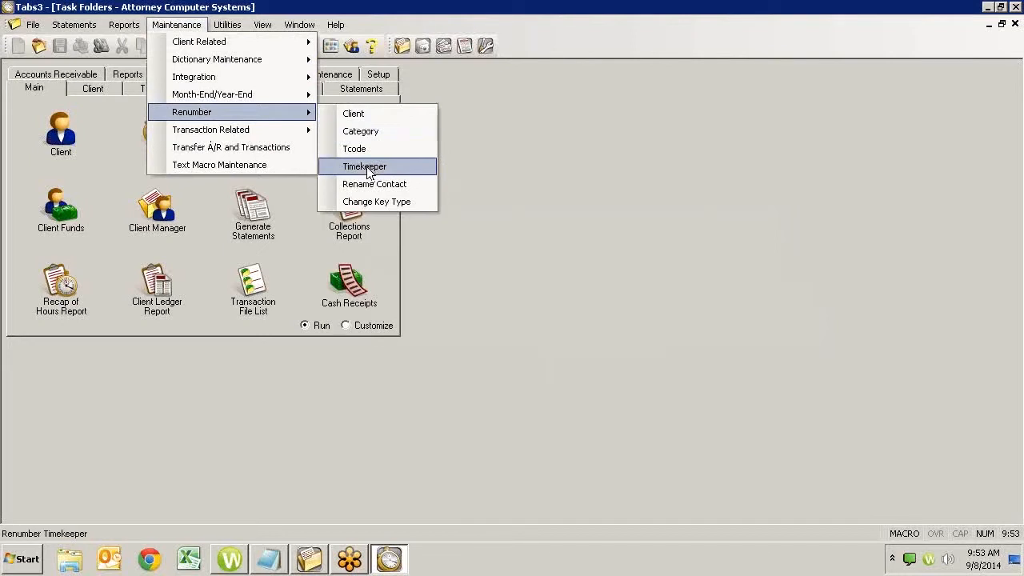
click(364, 166)
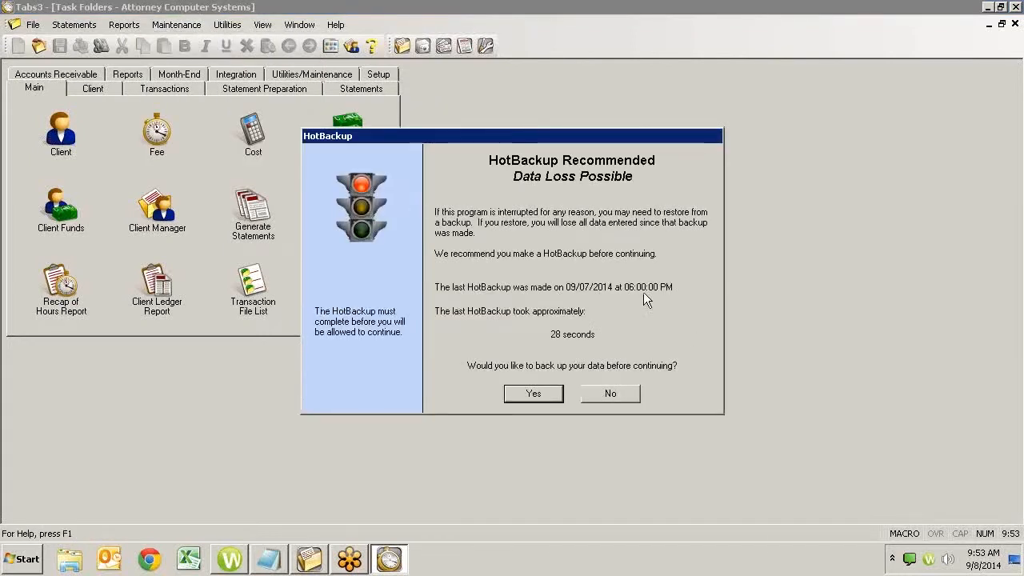
click(609, 393)
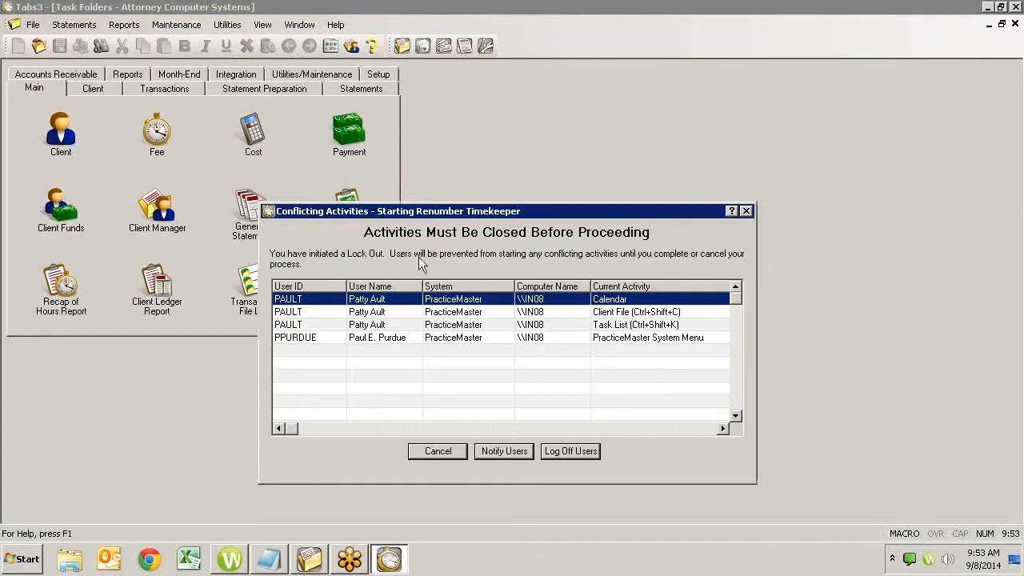
mouse_move(439, 240)
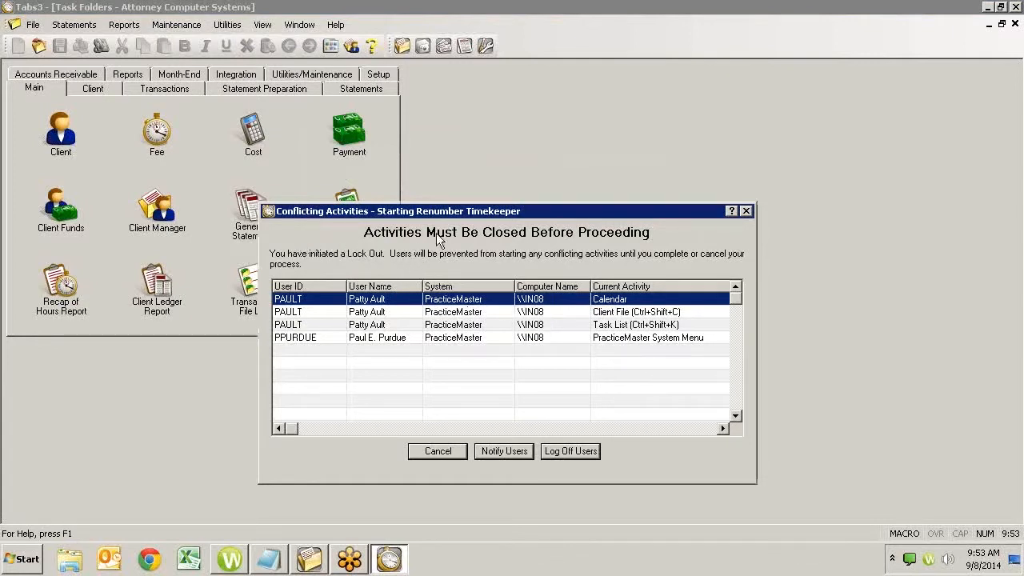
mouse_move(432, 362)
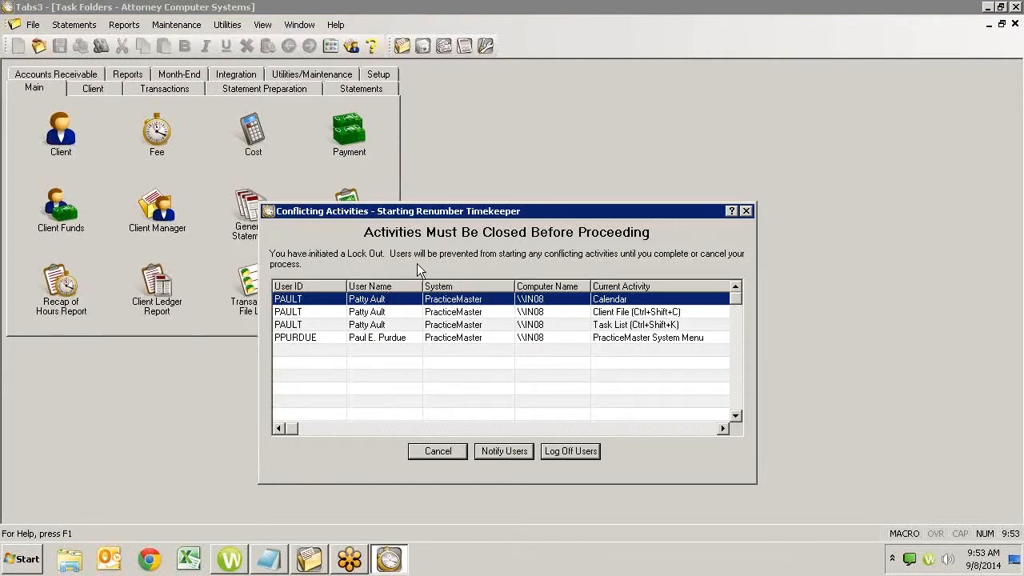
mouse_move(581, 264)
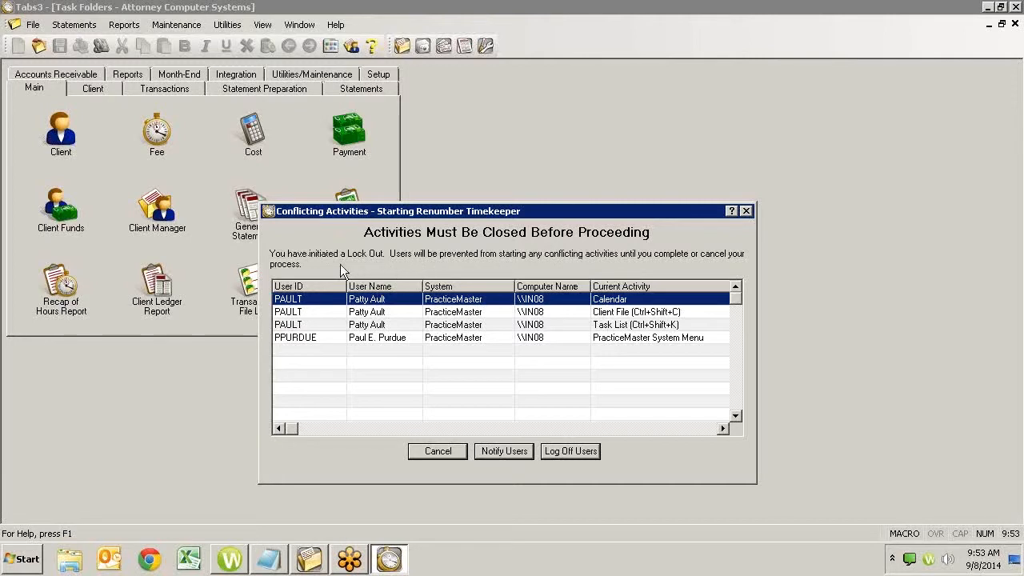
mouse_move(460, 288)
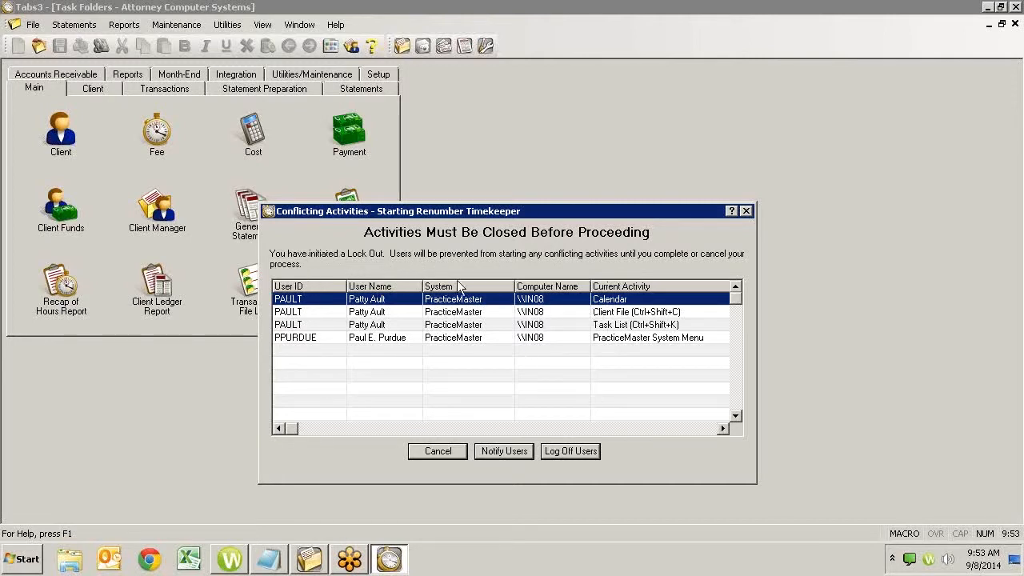
mouse_move(468, 399)
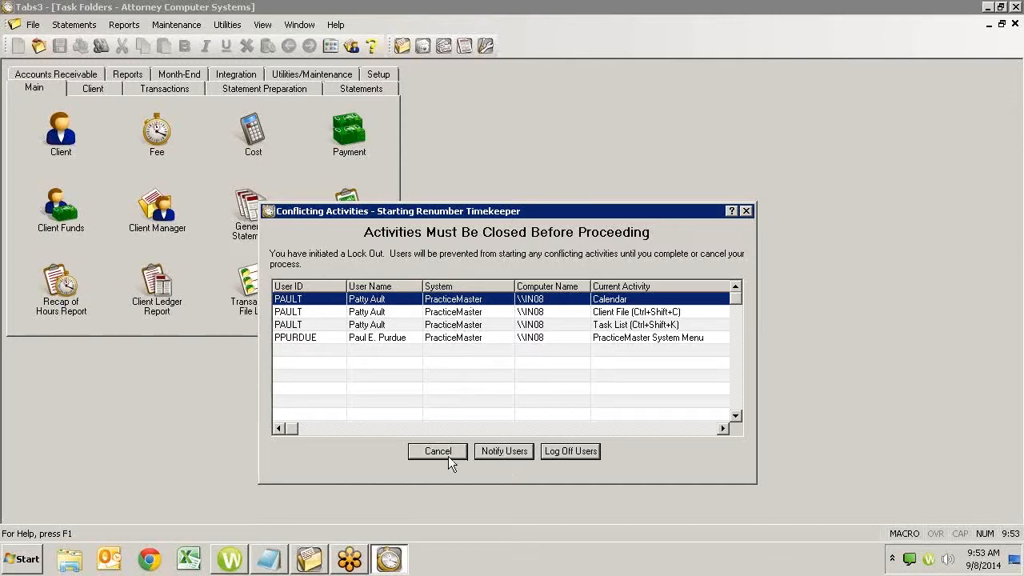
click(437, 450)
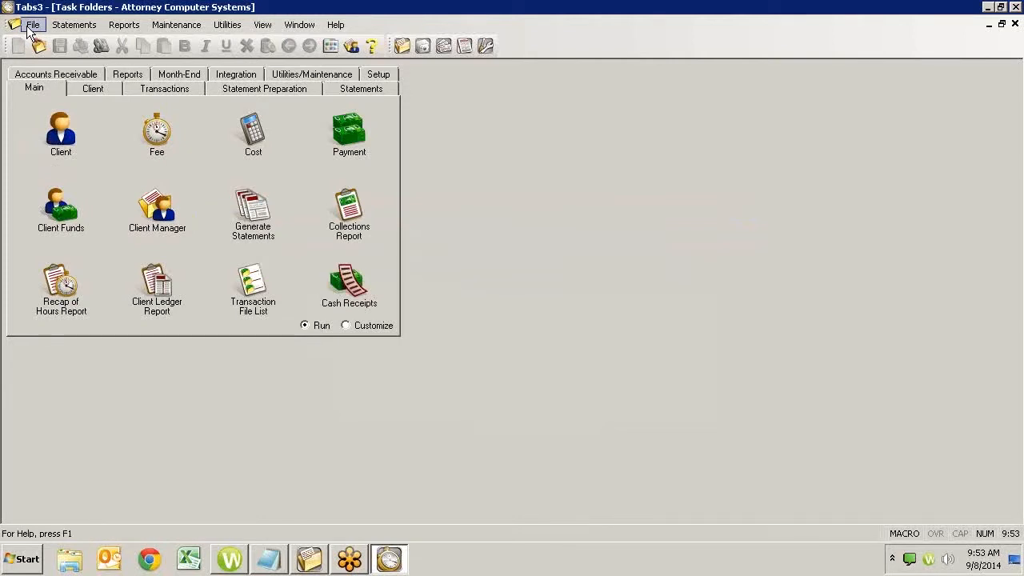
click(33, 24)
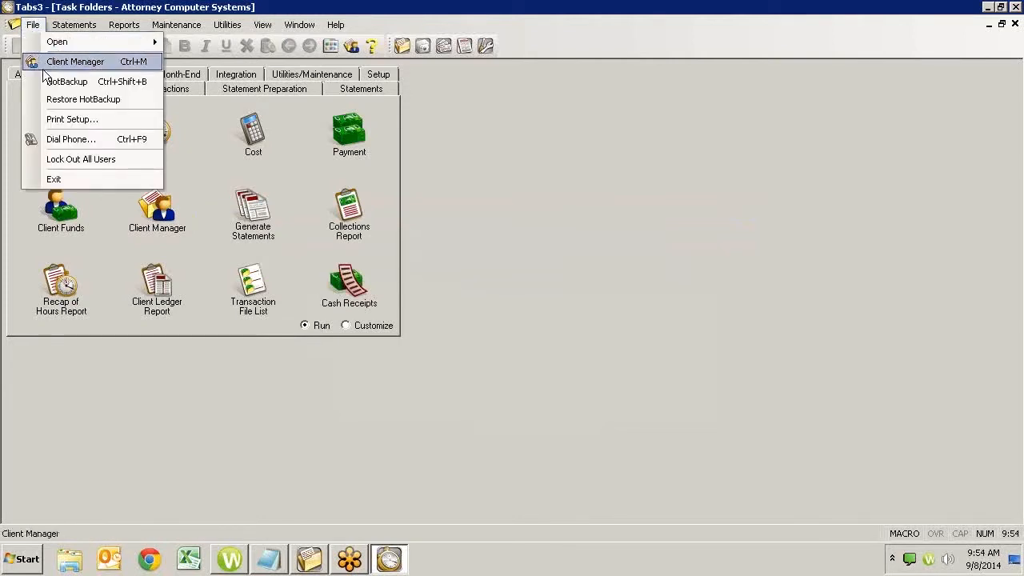
click(67, 81)
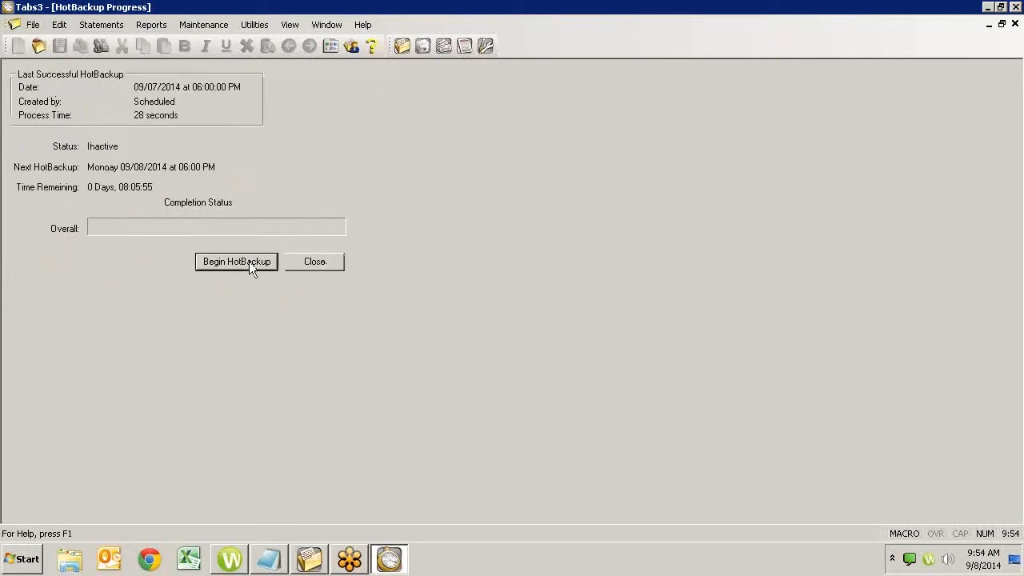
- Run Begin HotBackup until it reports HOTBACKUP SUCCEEDED at 09:54:05 AM, 09/08/2014
click(236, 262)
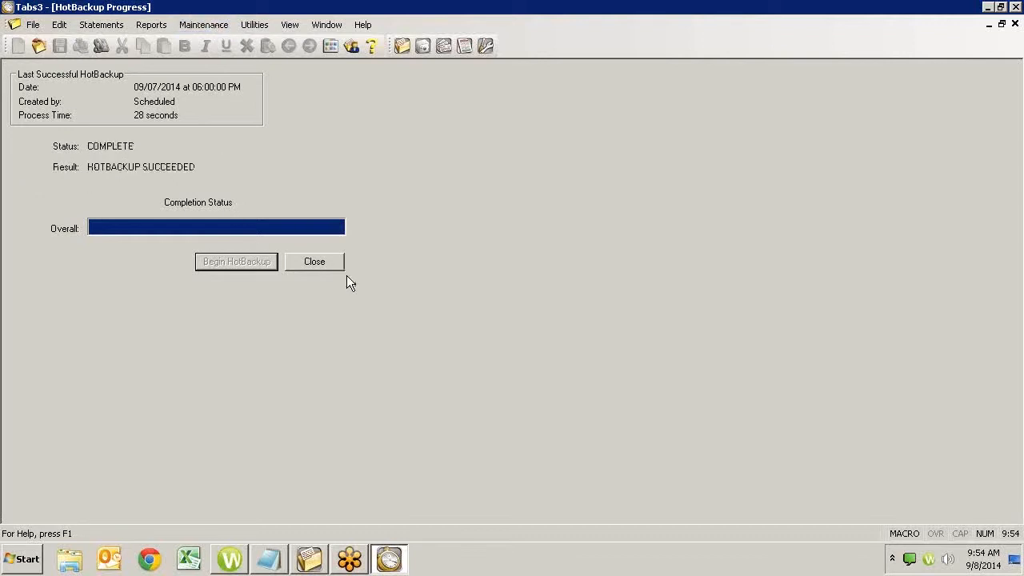
mouse_move(158, 134)
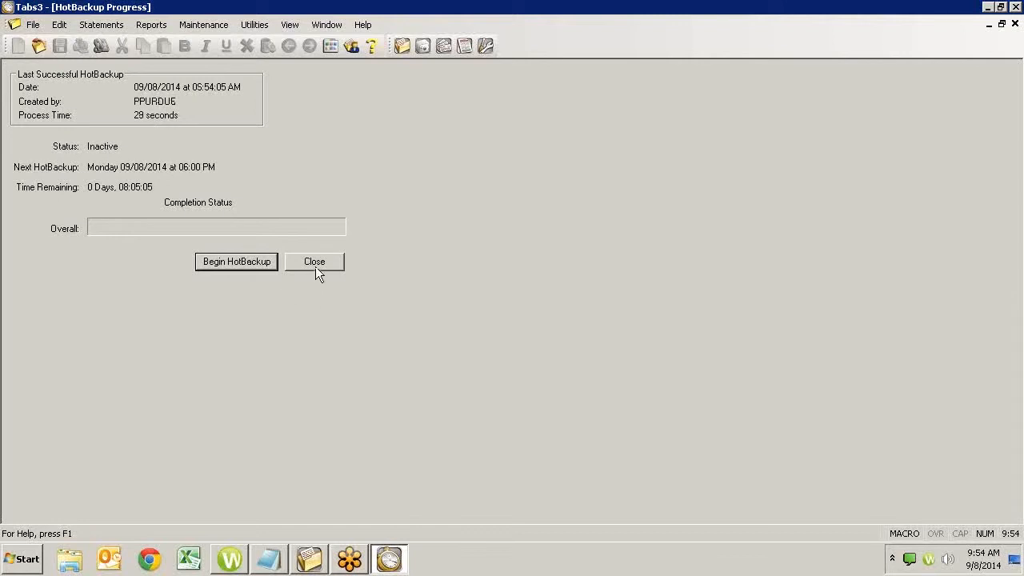
mouse_move(312, 275)
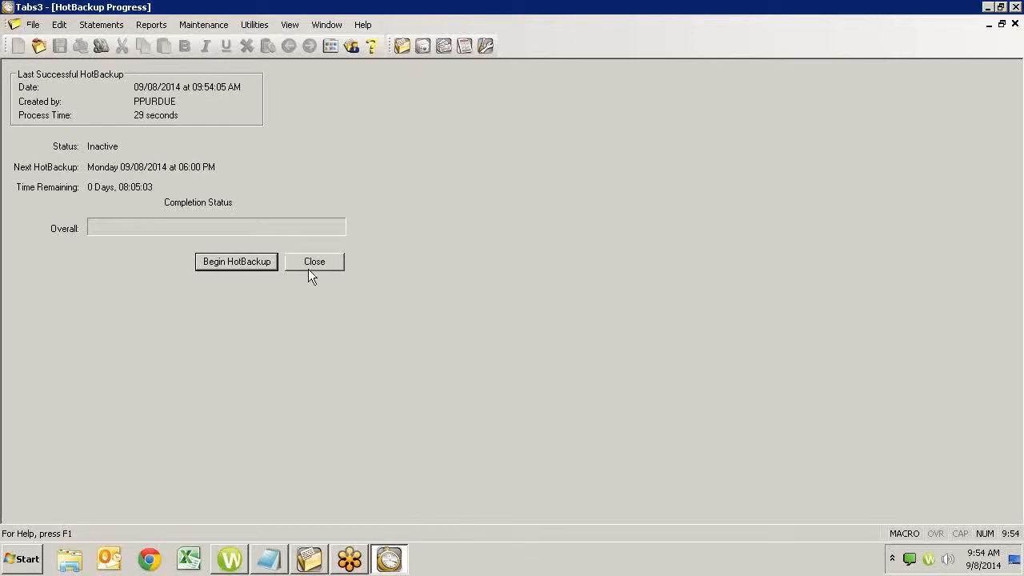
- Close the HotBackup window and restart Renumber Timekeeper from the Maintenance menu
click(33, 24)
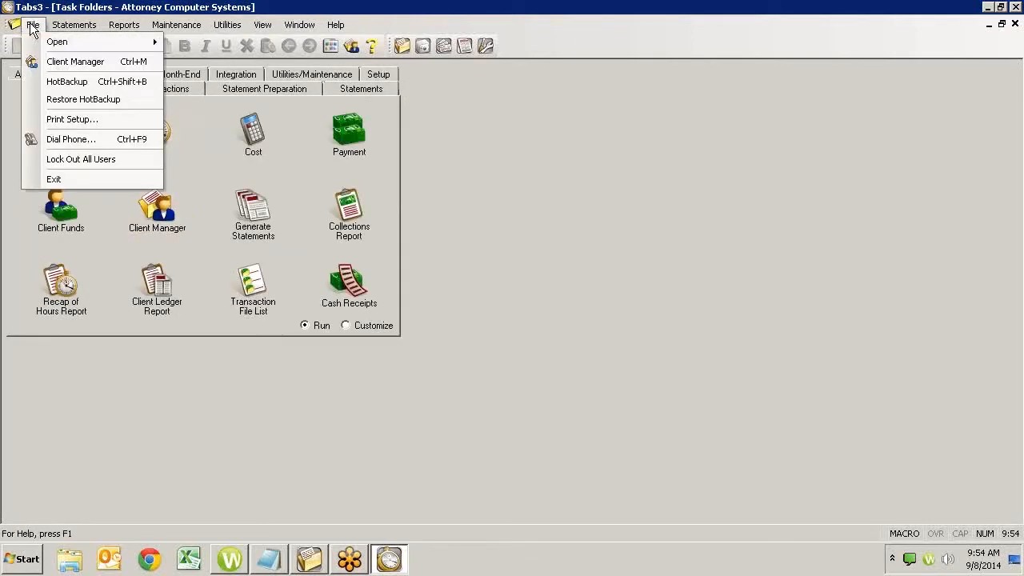
mouse_move(67, 80)
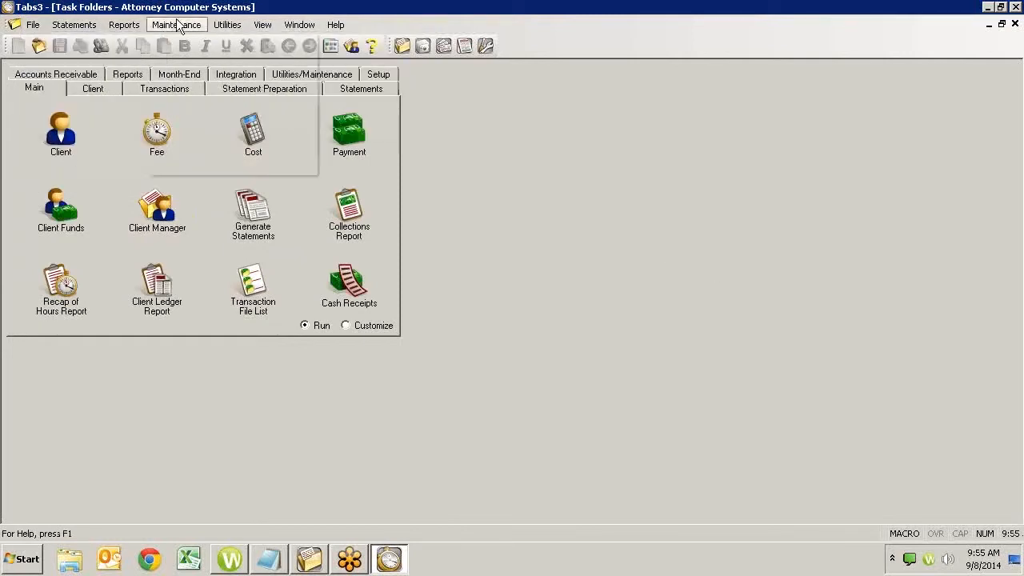
click(176, 25)
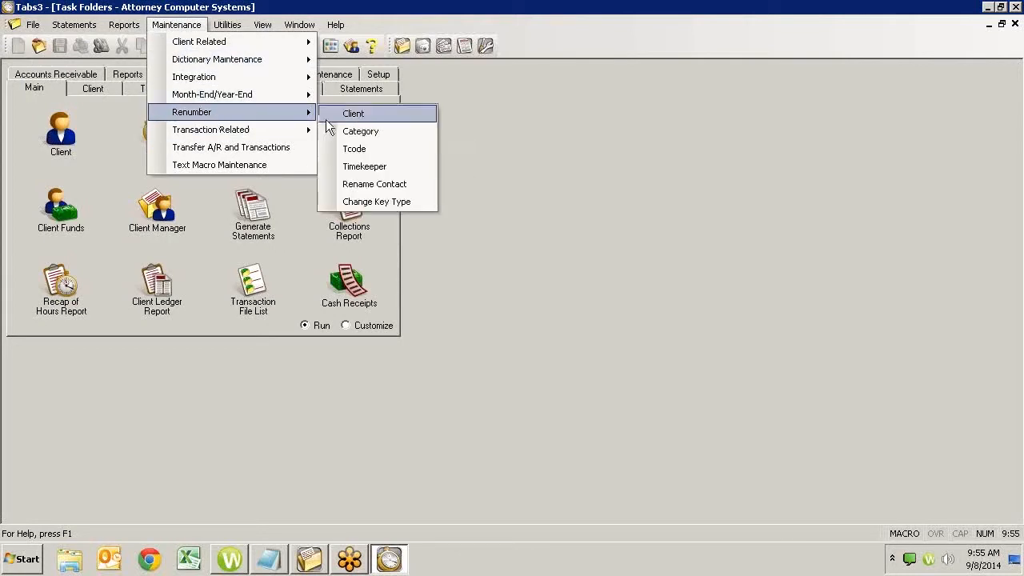
mouse_move(365, 167)
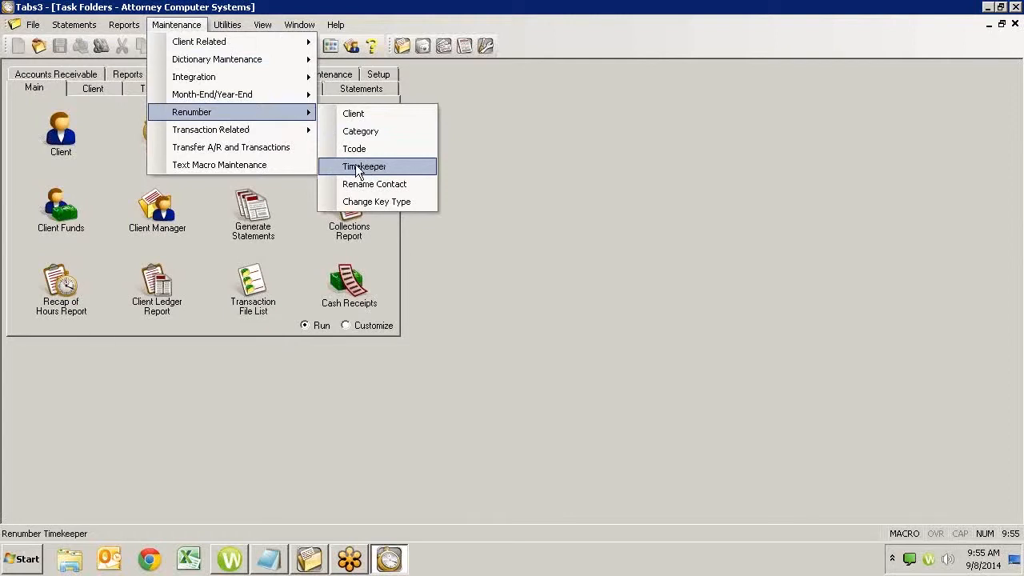
click(364, 166)
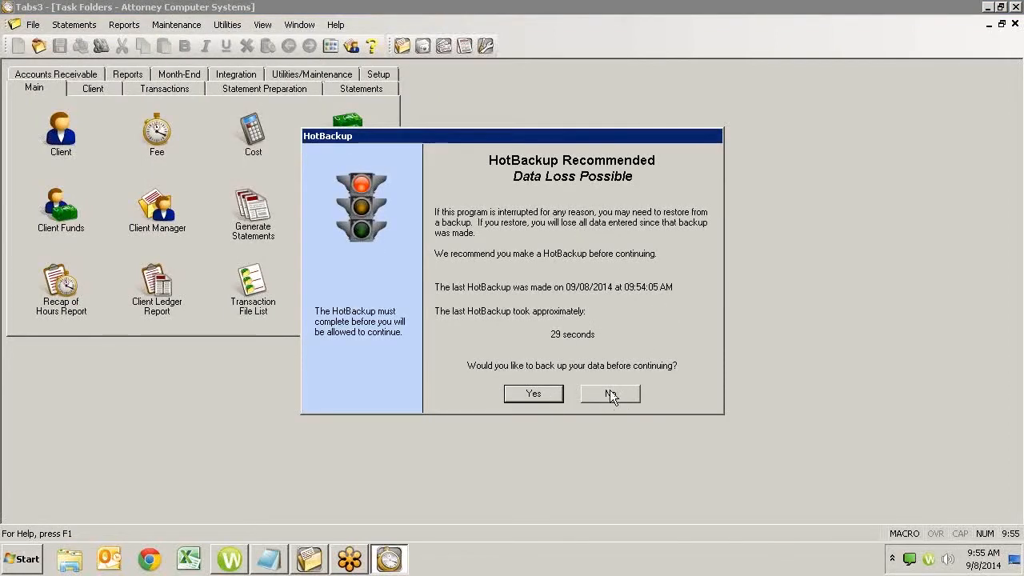
mouse_move(616, 398)
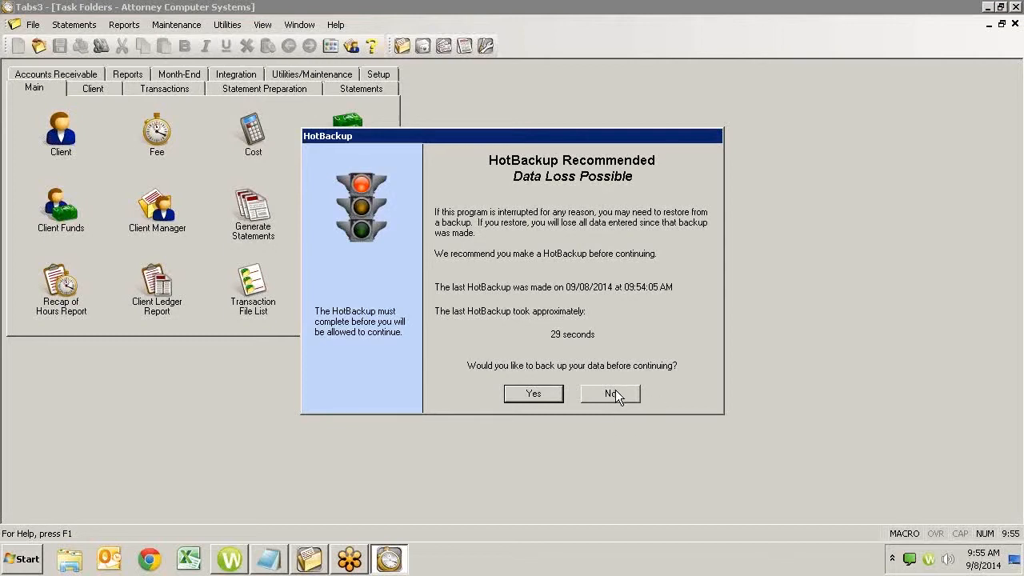
- Decline HotBackup, then send a 1-minute log-off notice reading 'Quick Planned Maintenance'
click(609, 393)
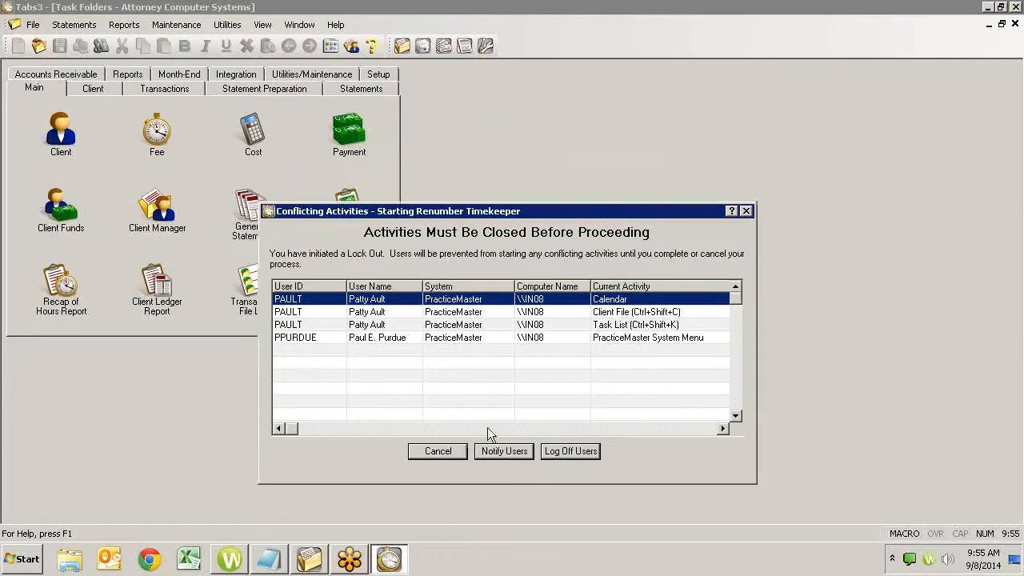
click(569, 451)
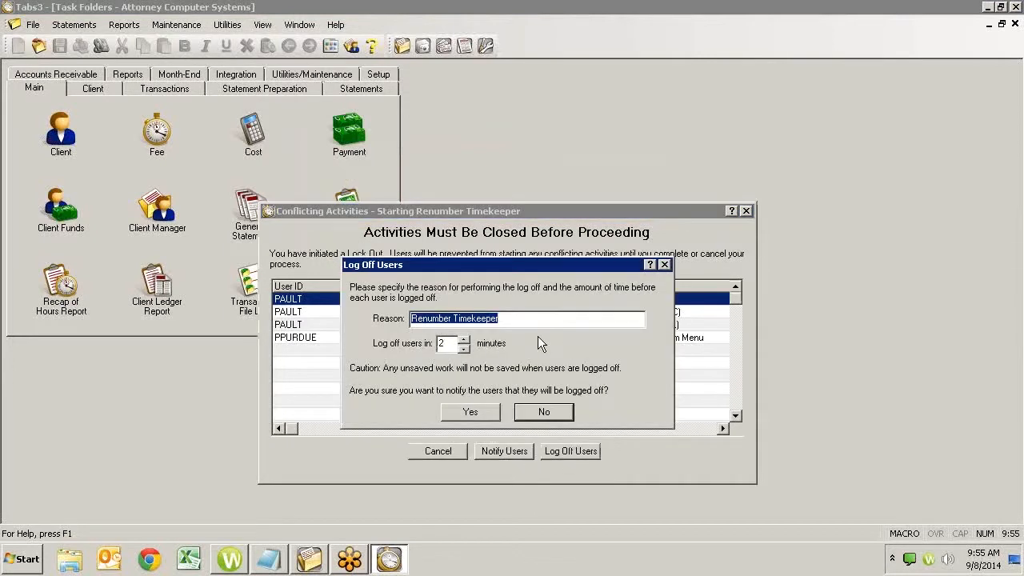
mouse_move(568, 267)
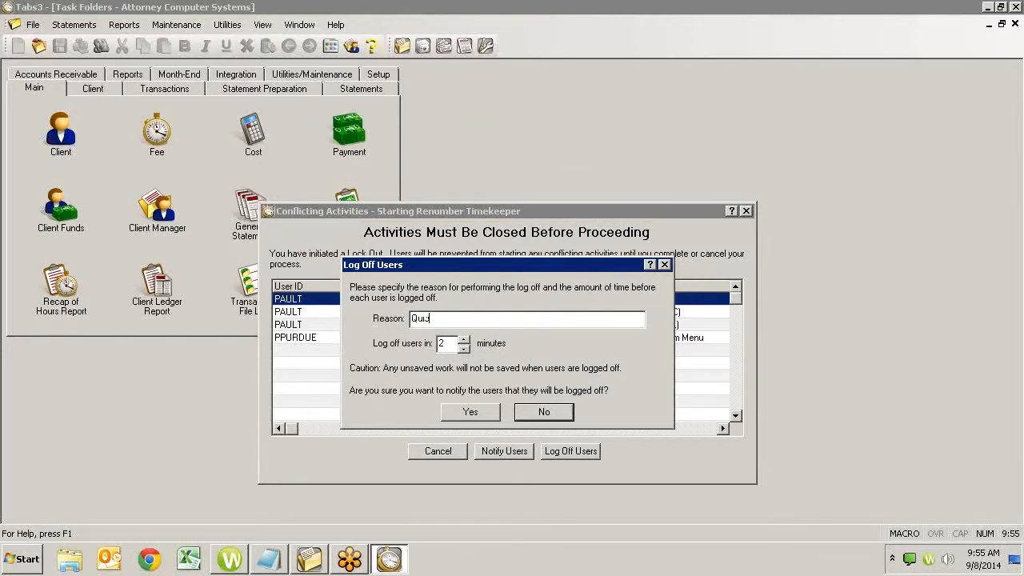
text(Quick Planned)
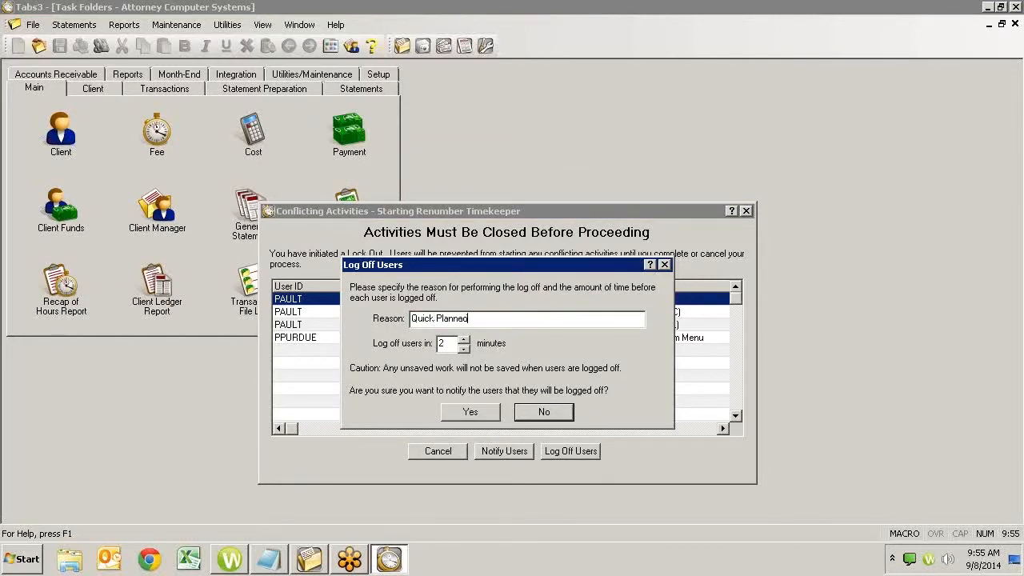
text(Maintenance)
click(453, 343)
text(1)
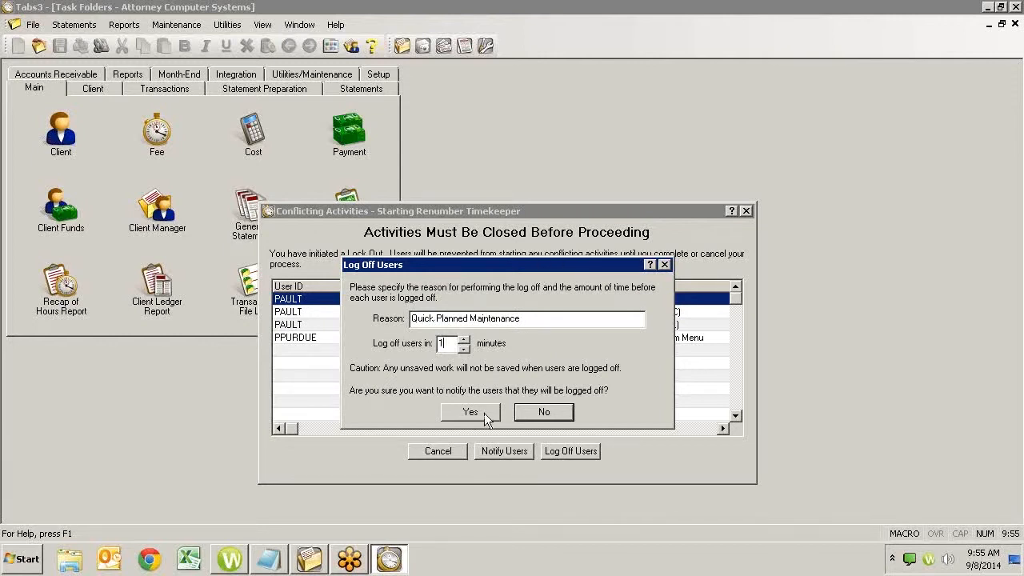
click(470, 412)
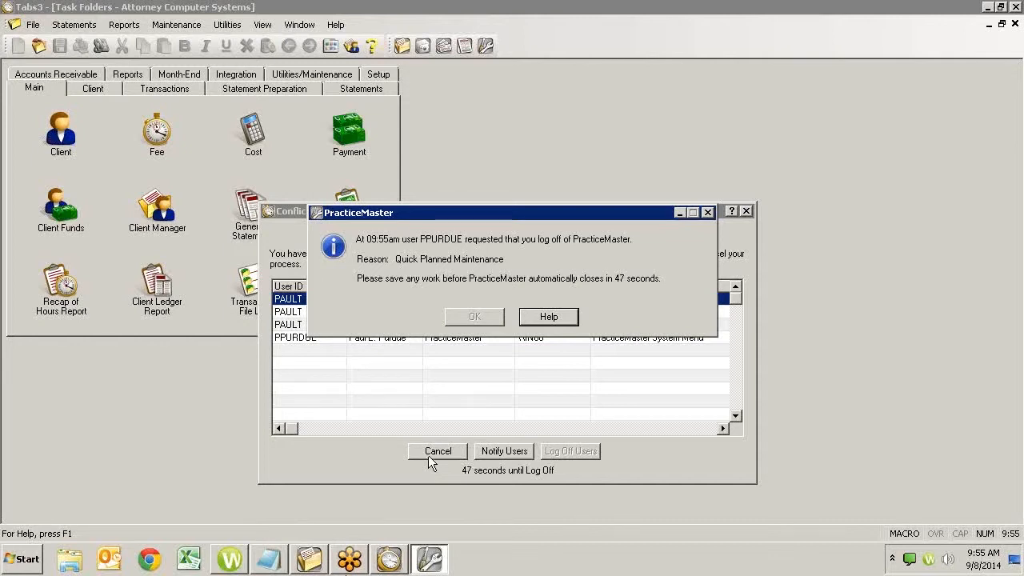
mouse_move(355, 500)
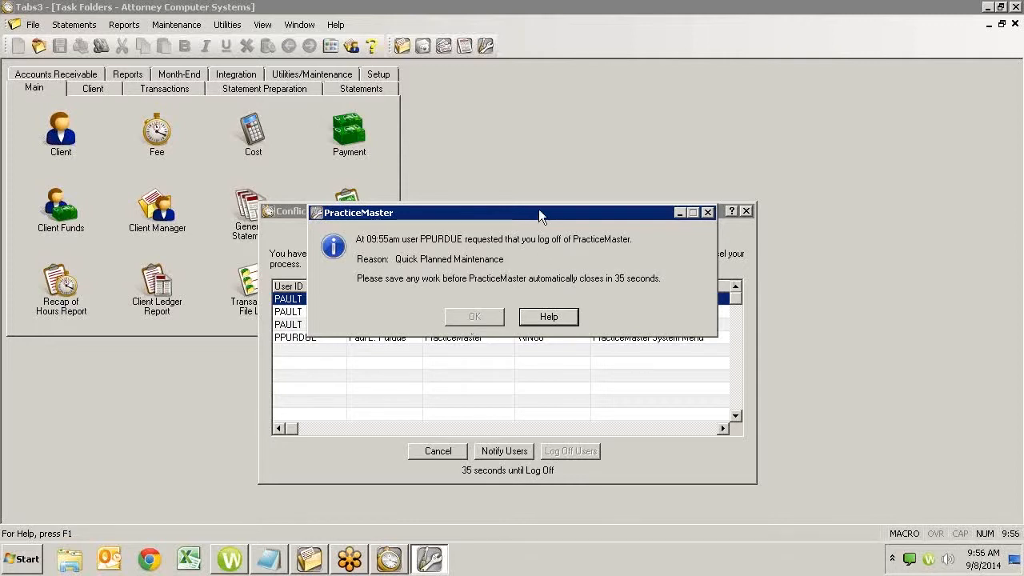
mouse_move(634, 298)
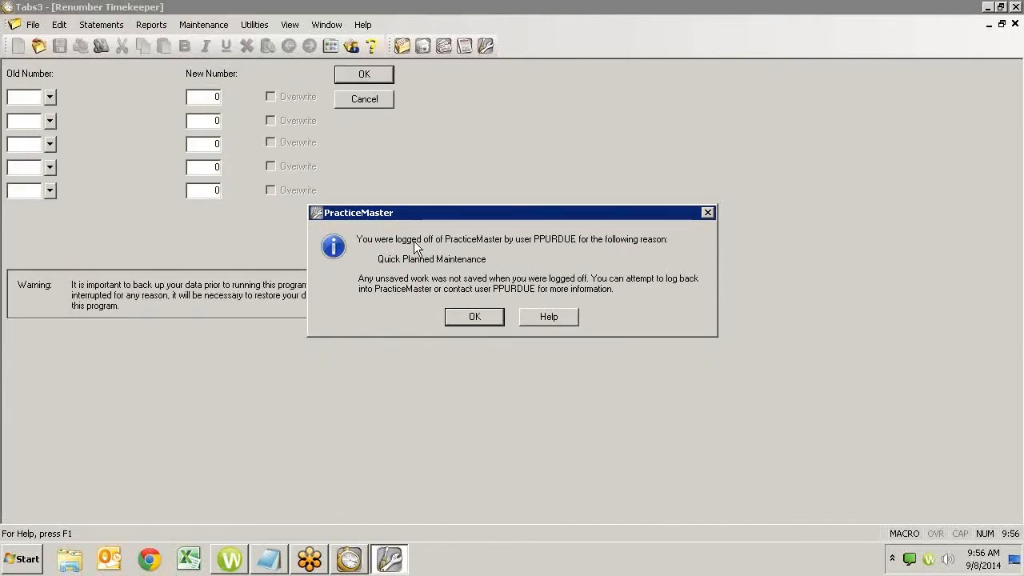
- Dismiss the PracticeMaster logged-off notice and bring up the Windows Start menu
click(474, 316)
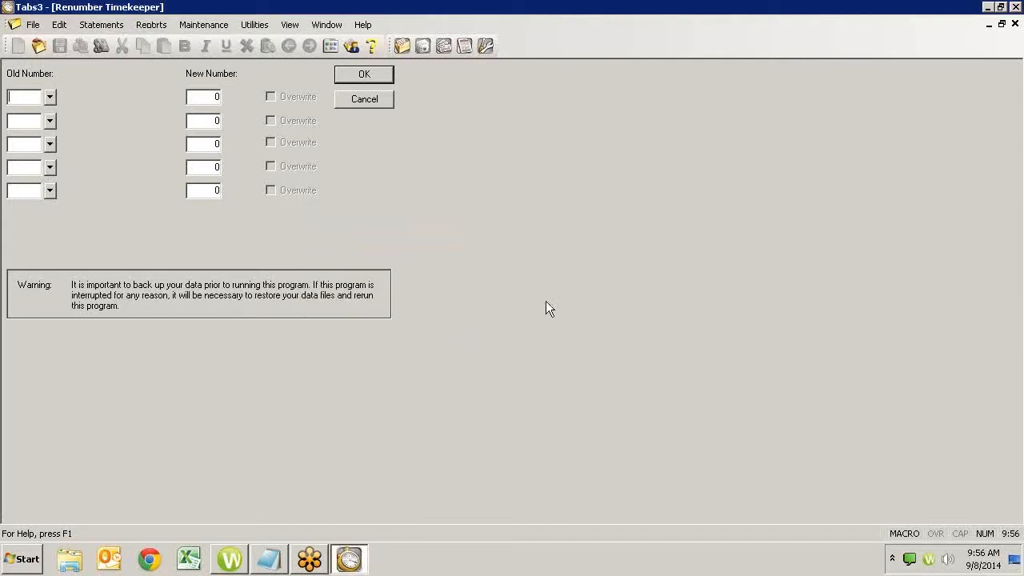
mouse_move(587, 324)
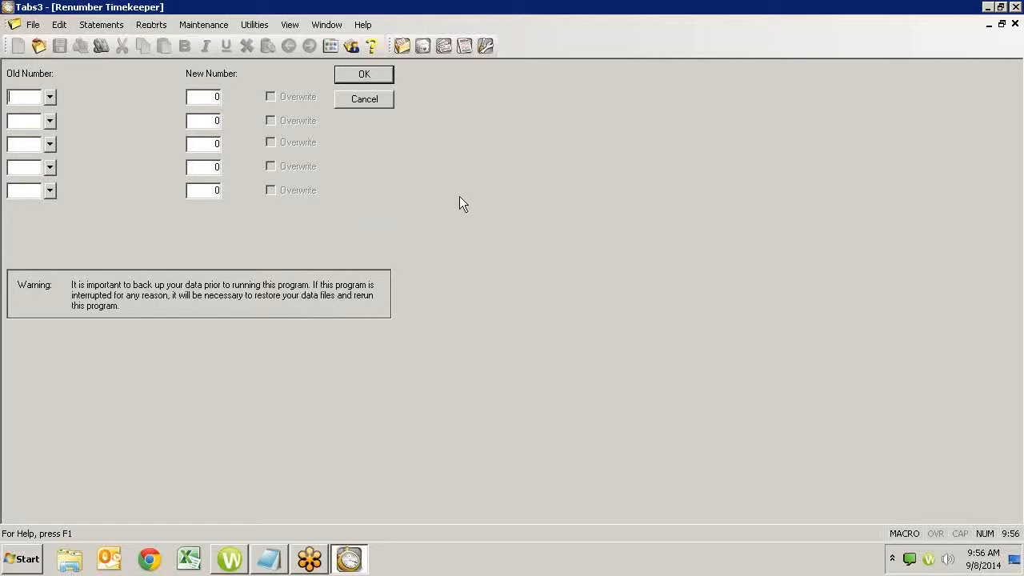
mouse_move(336, 100)
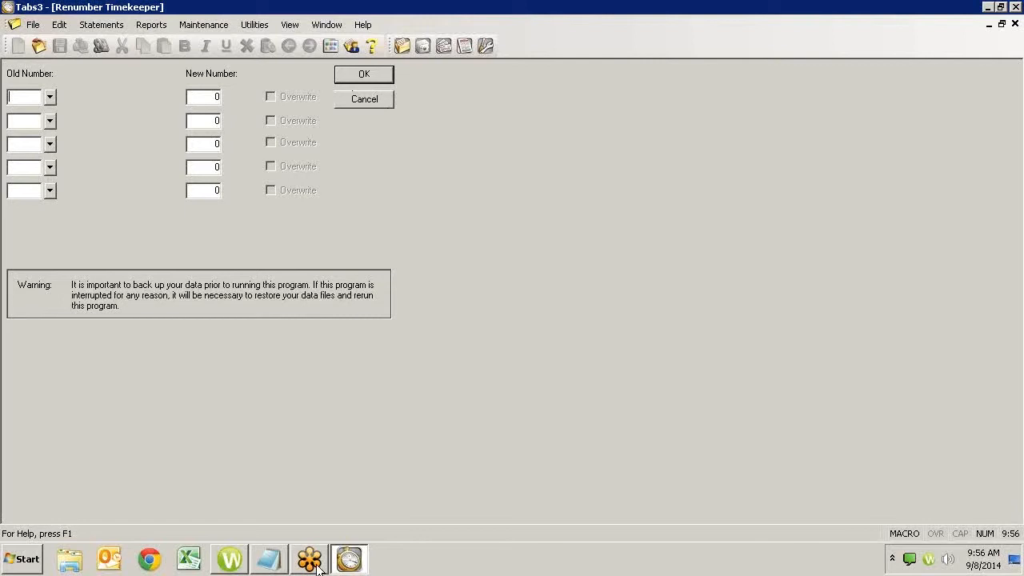
mouse_move(370, 553)
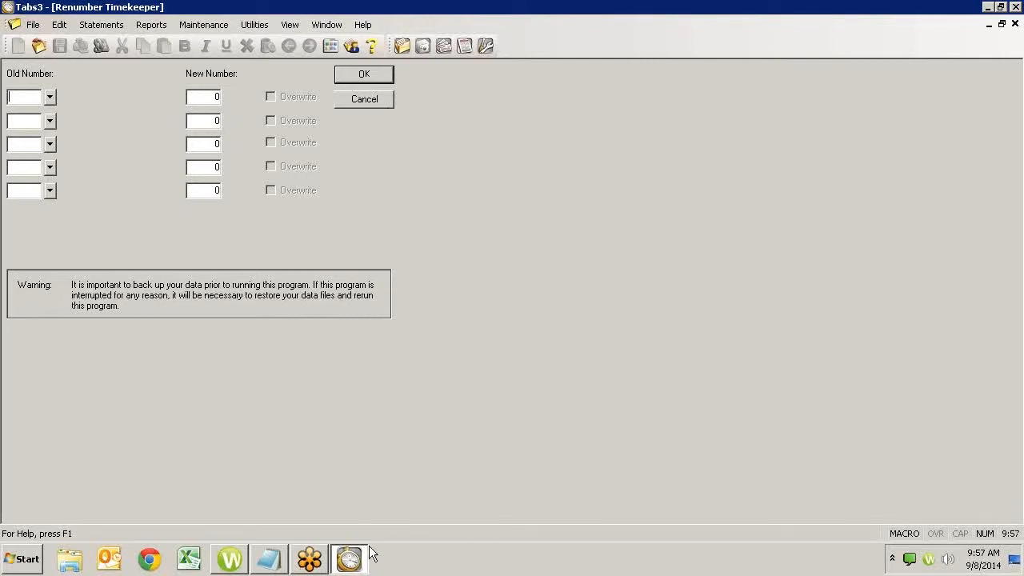
mouse_move(231, 558)
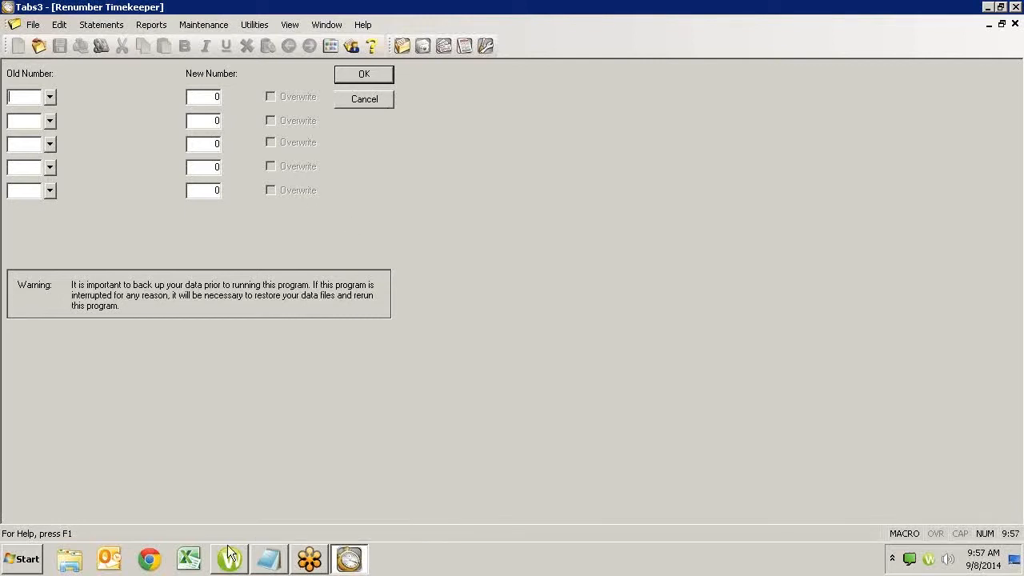
click(22, 559)
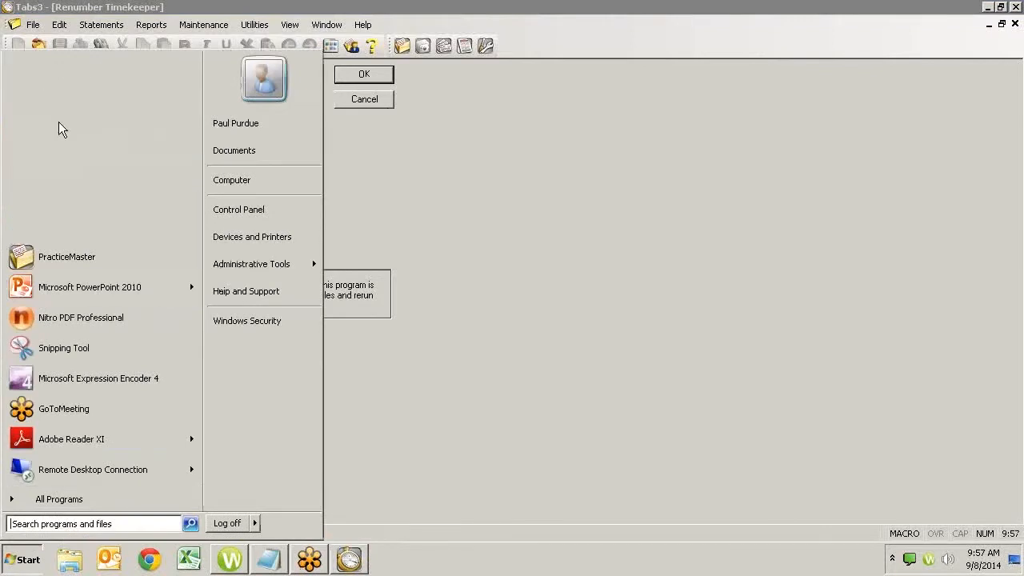
- Relaunch PracticeMaster and wait at the Conflicting Activities window for Renumber Timekeeper
click(67, 256)
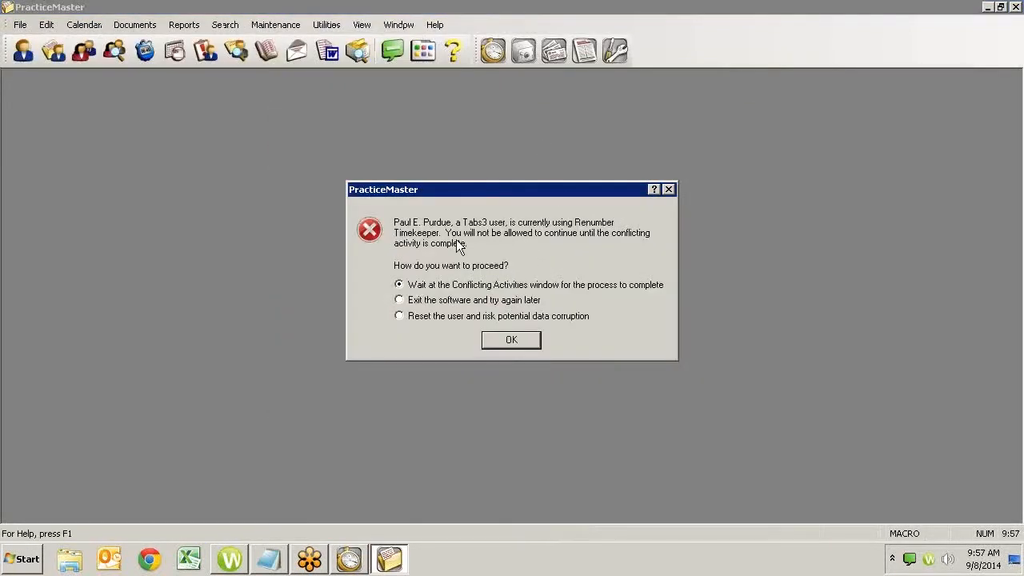
mouse_move(488, 232)
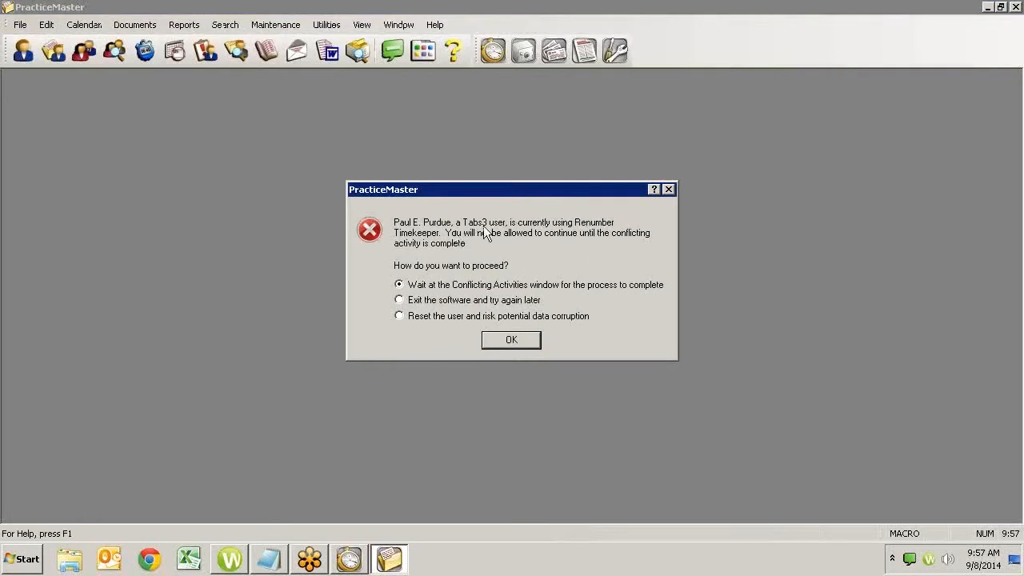
mouse_move(535, 254)
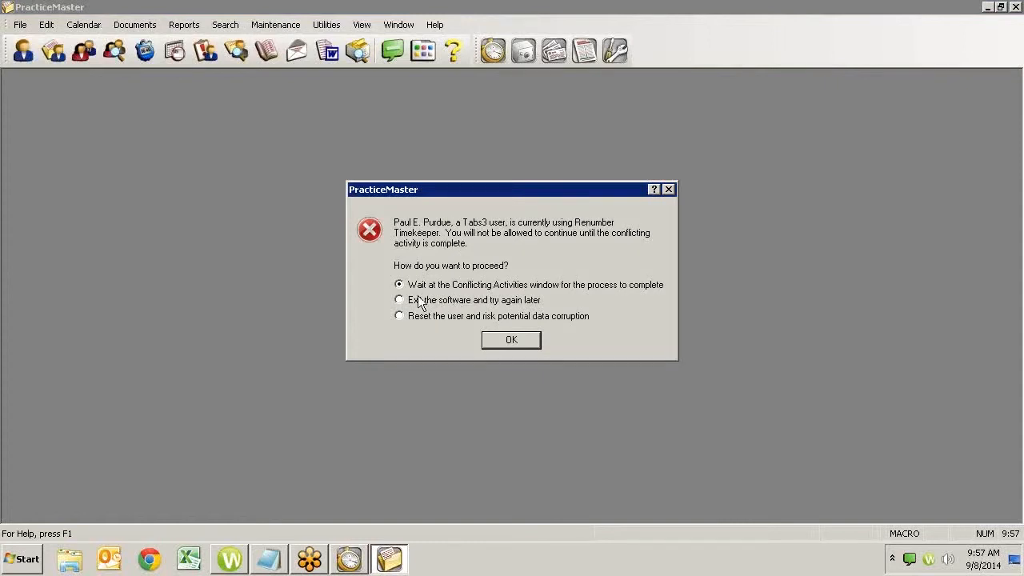
mouse_move(464, 329)
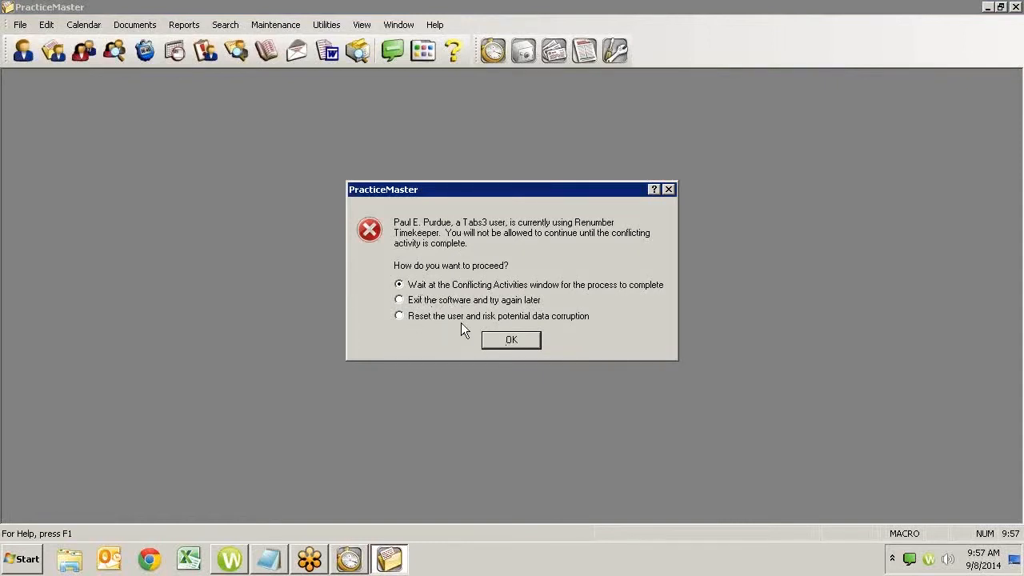
mouse_move(568, 367)
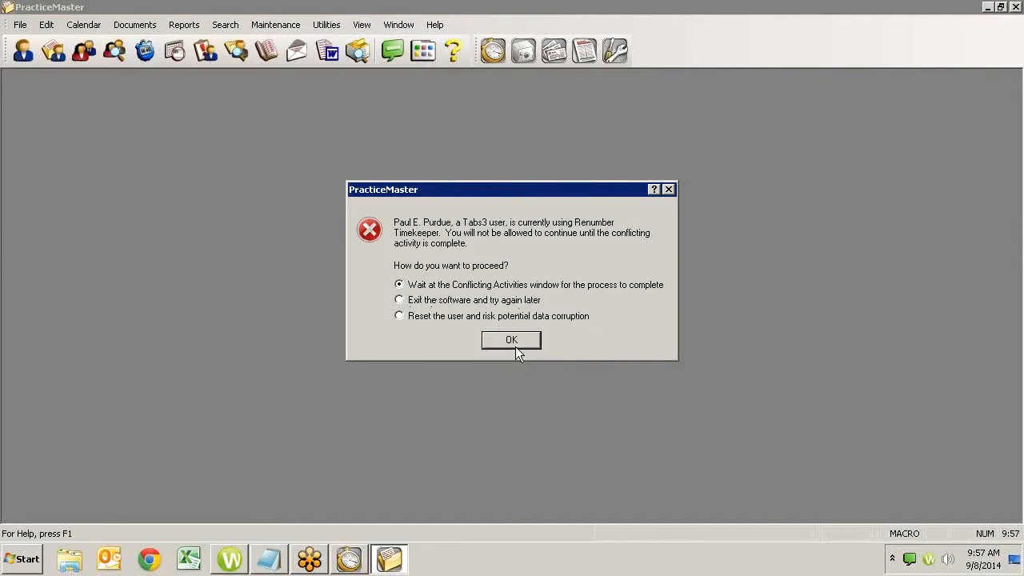
mouse_move(415, 269)
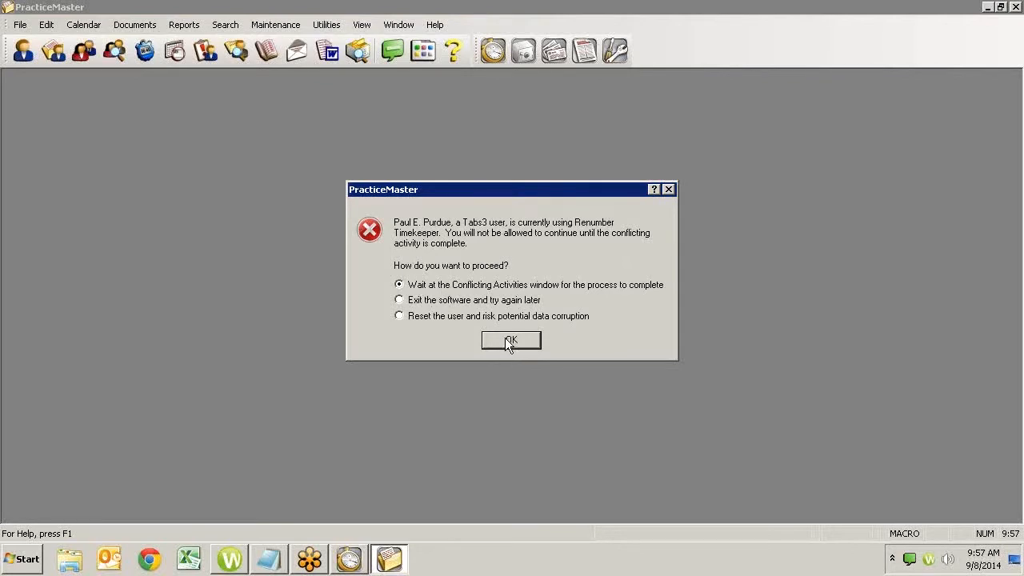
click(510, 340)
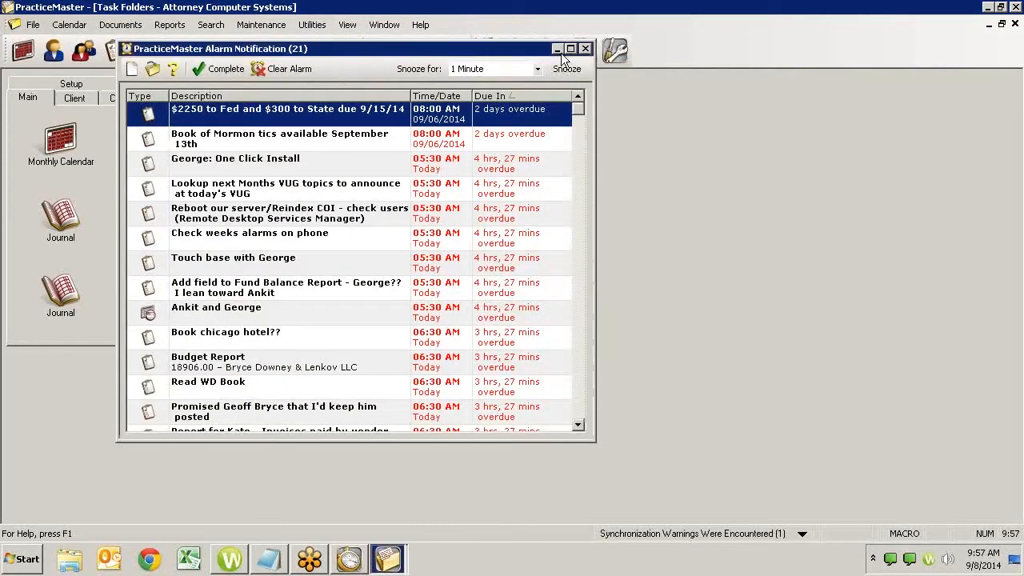
- Close the Alarm Notification window to reveal the Task Folders page
click(585, 48)
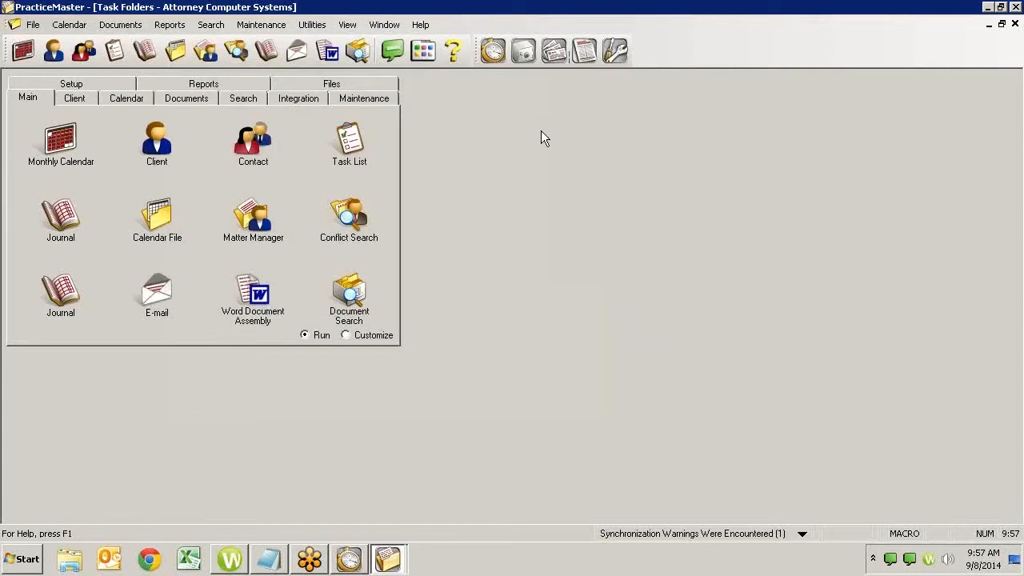